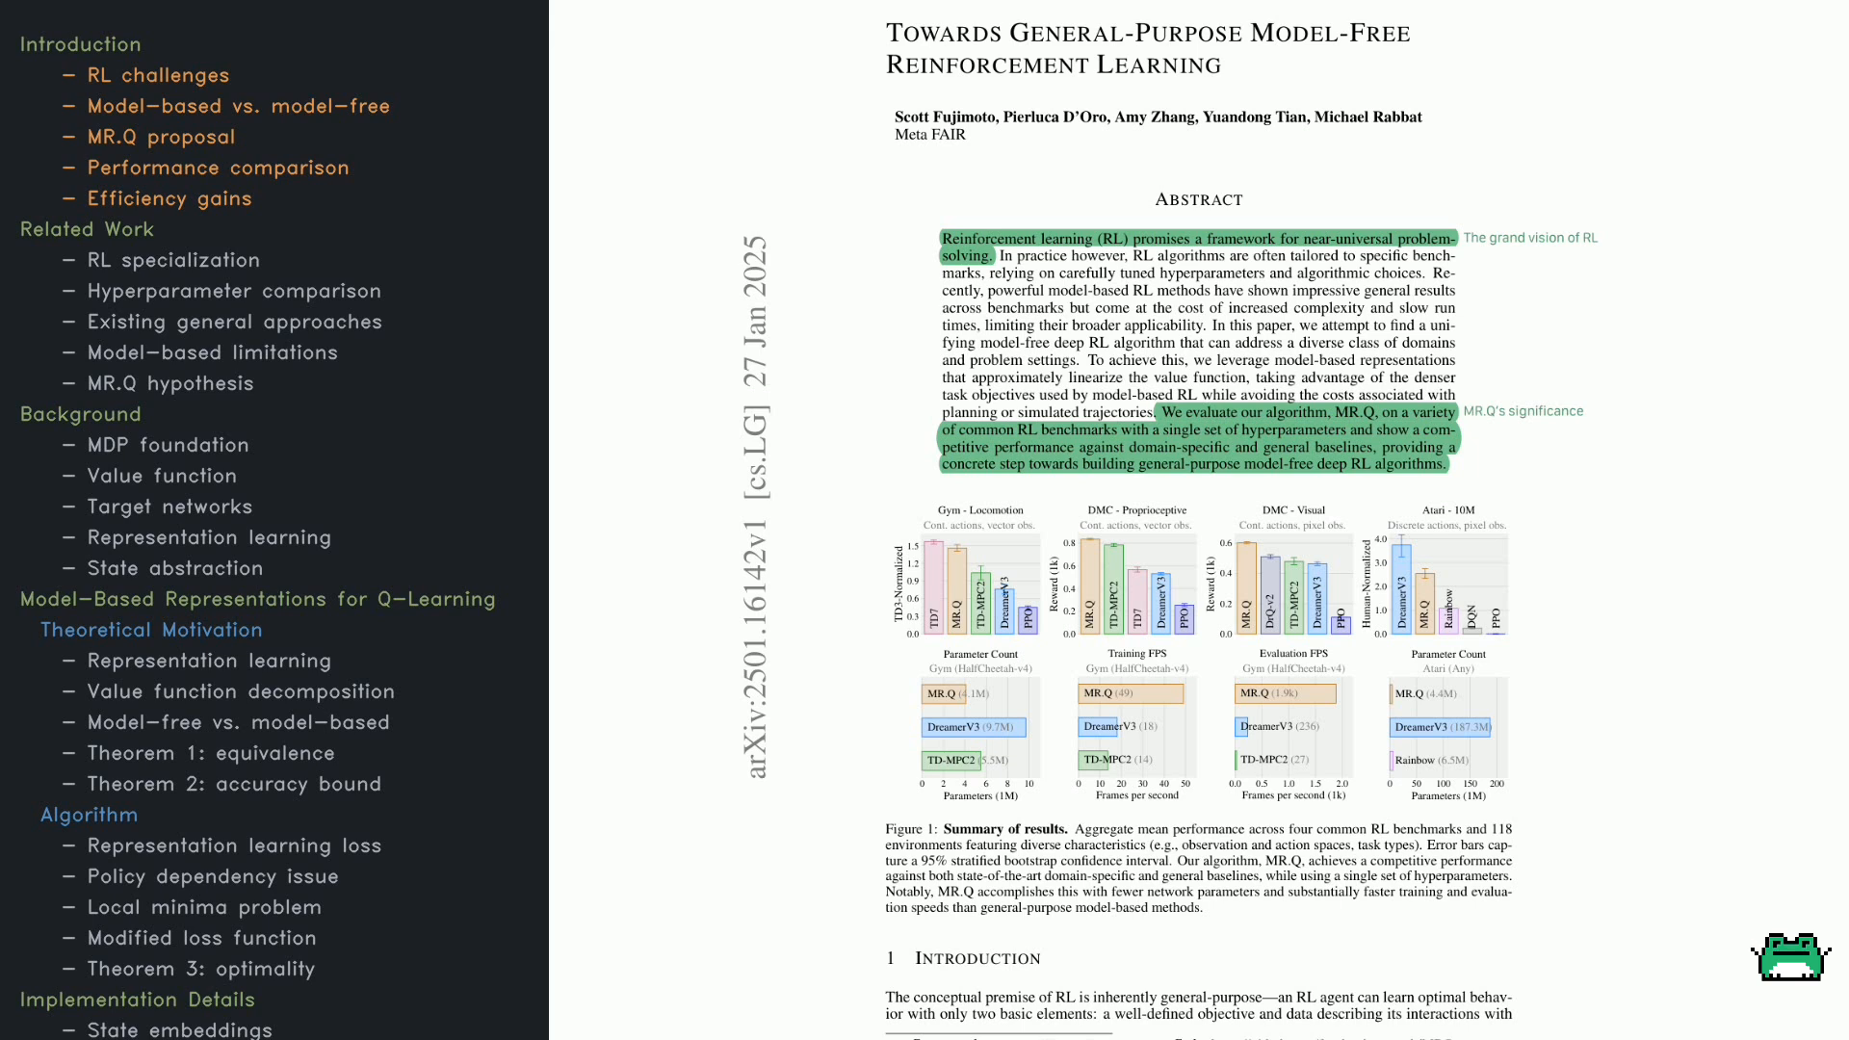
pyautogui.scroll(-3)
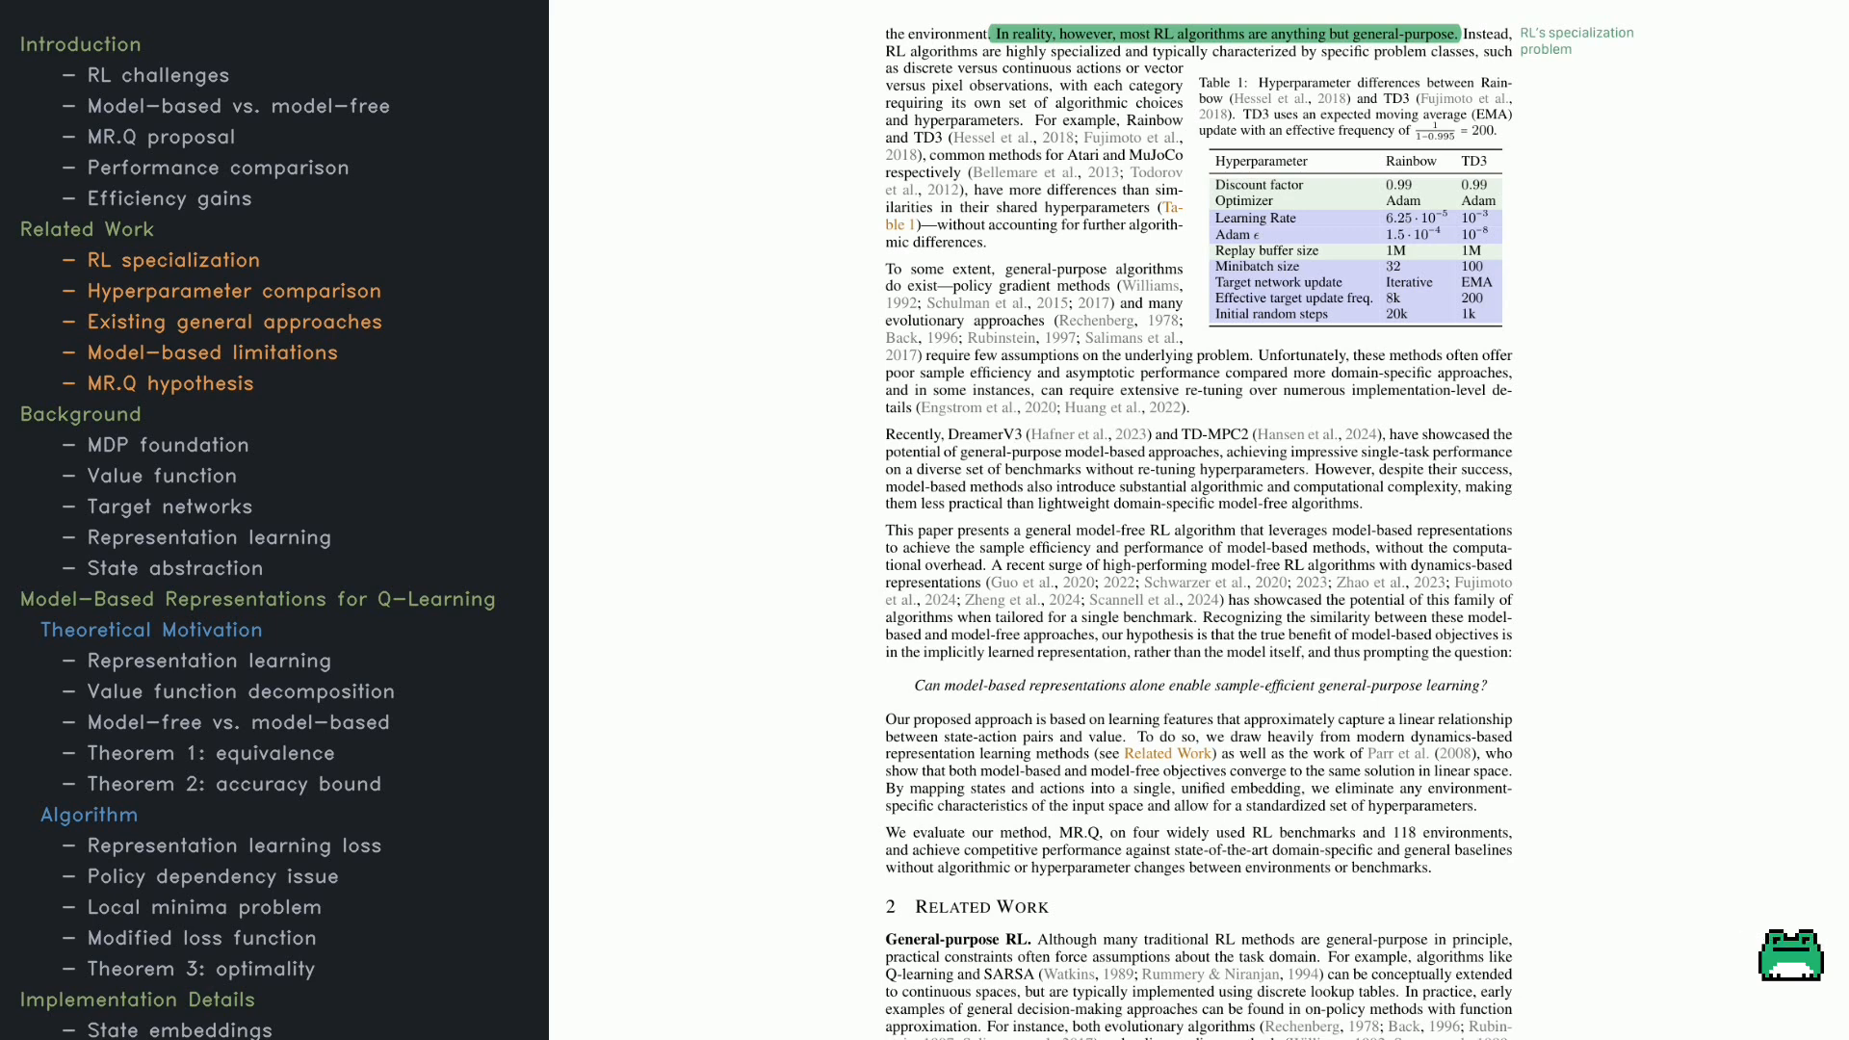
pyautogui.moveTo(1757, 939)
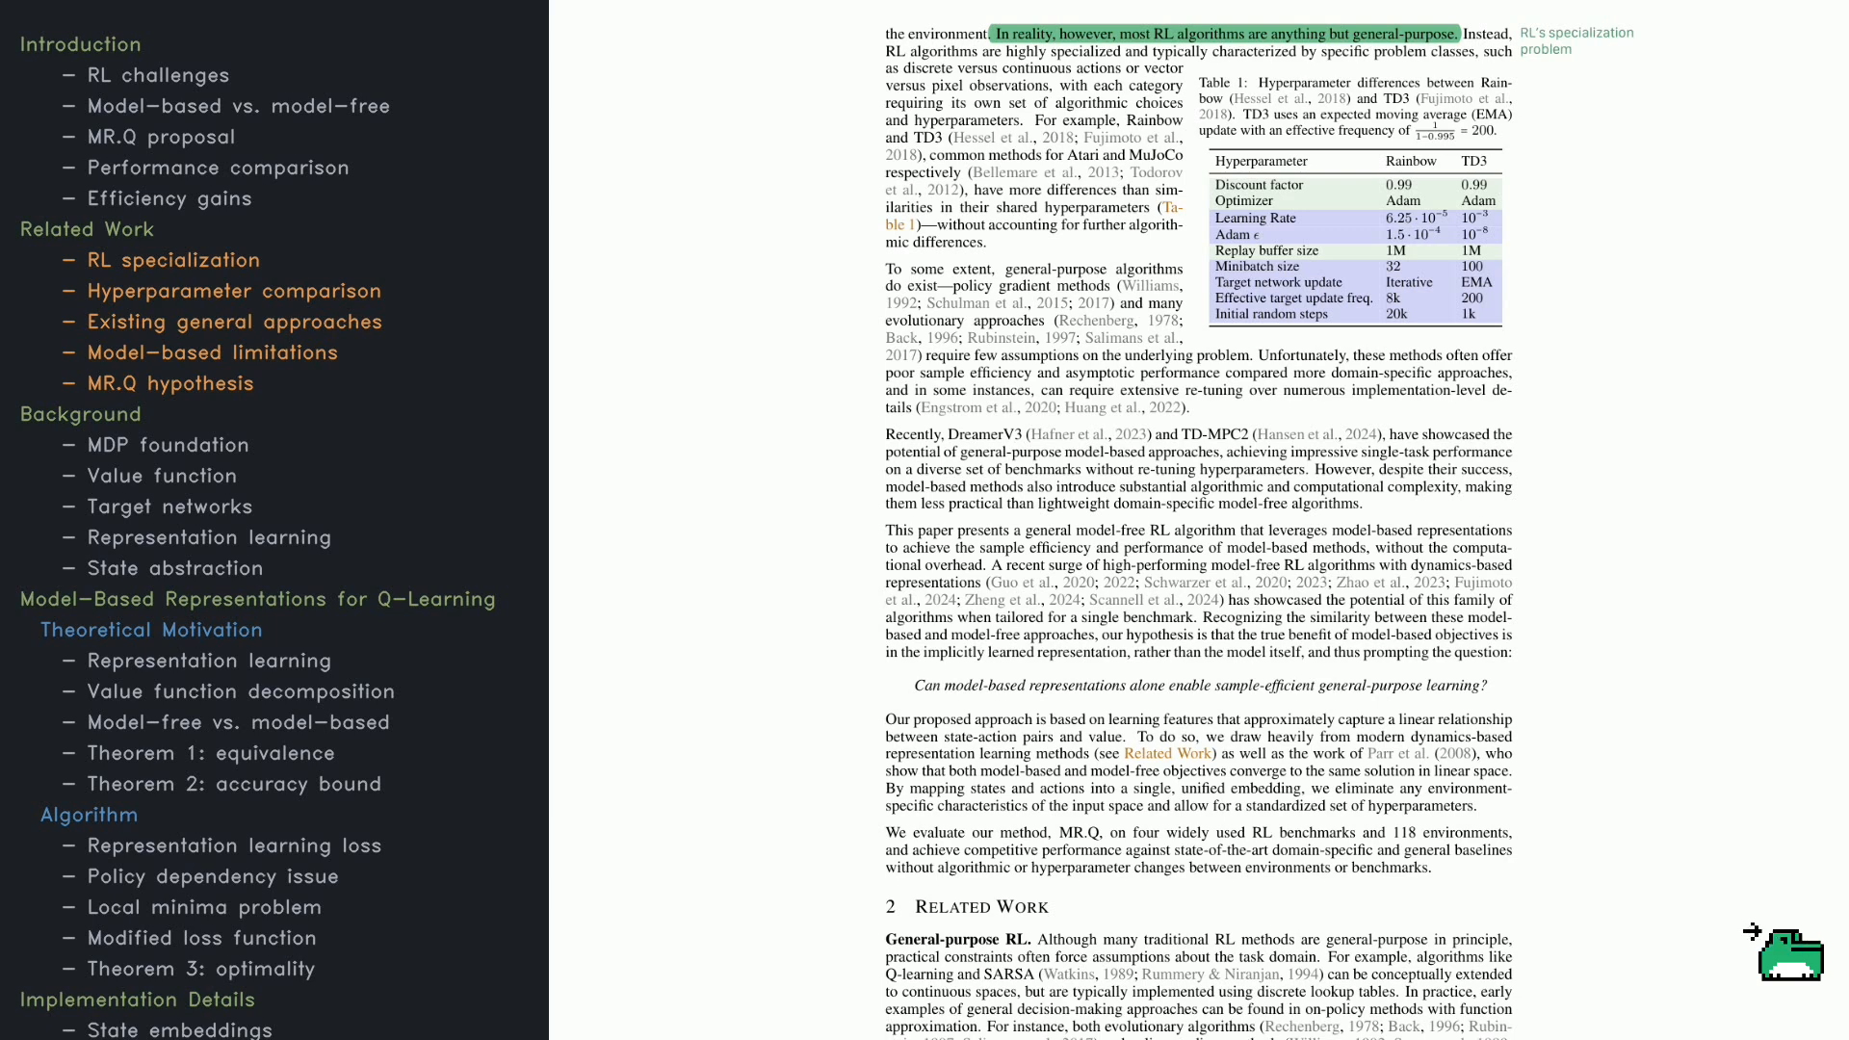
pyautogui.moveTo(1784, 955)
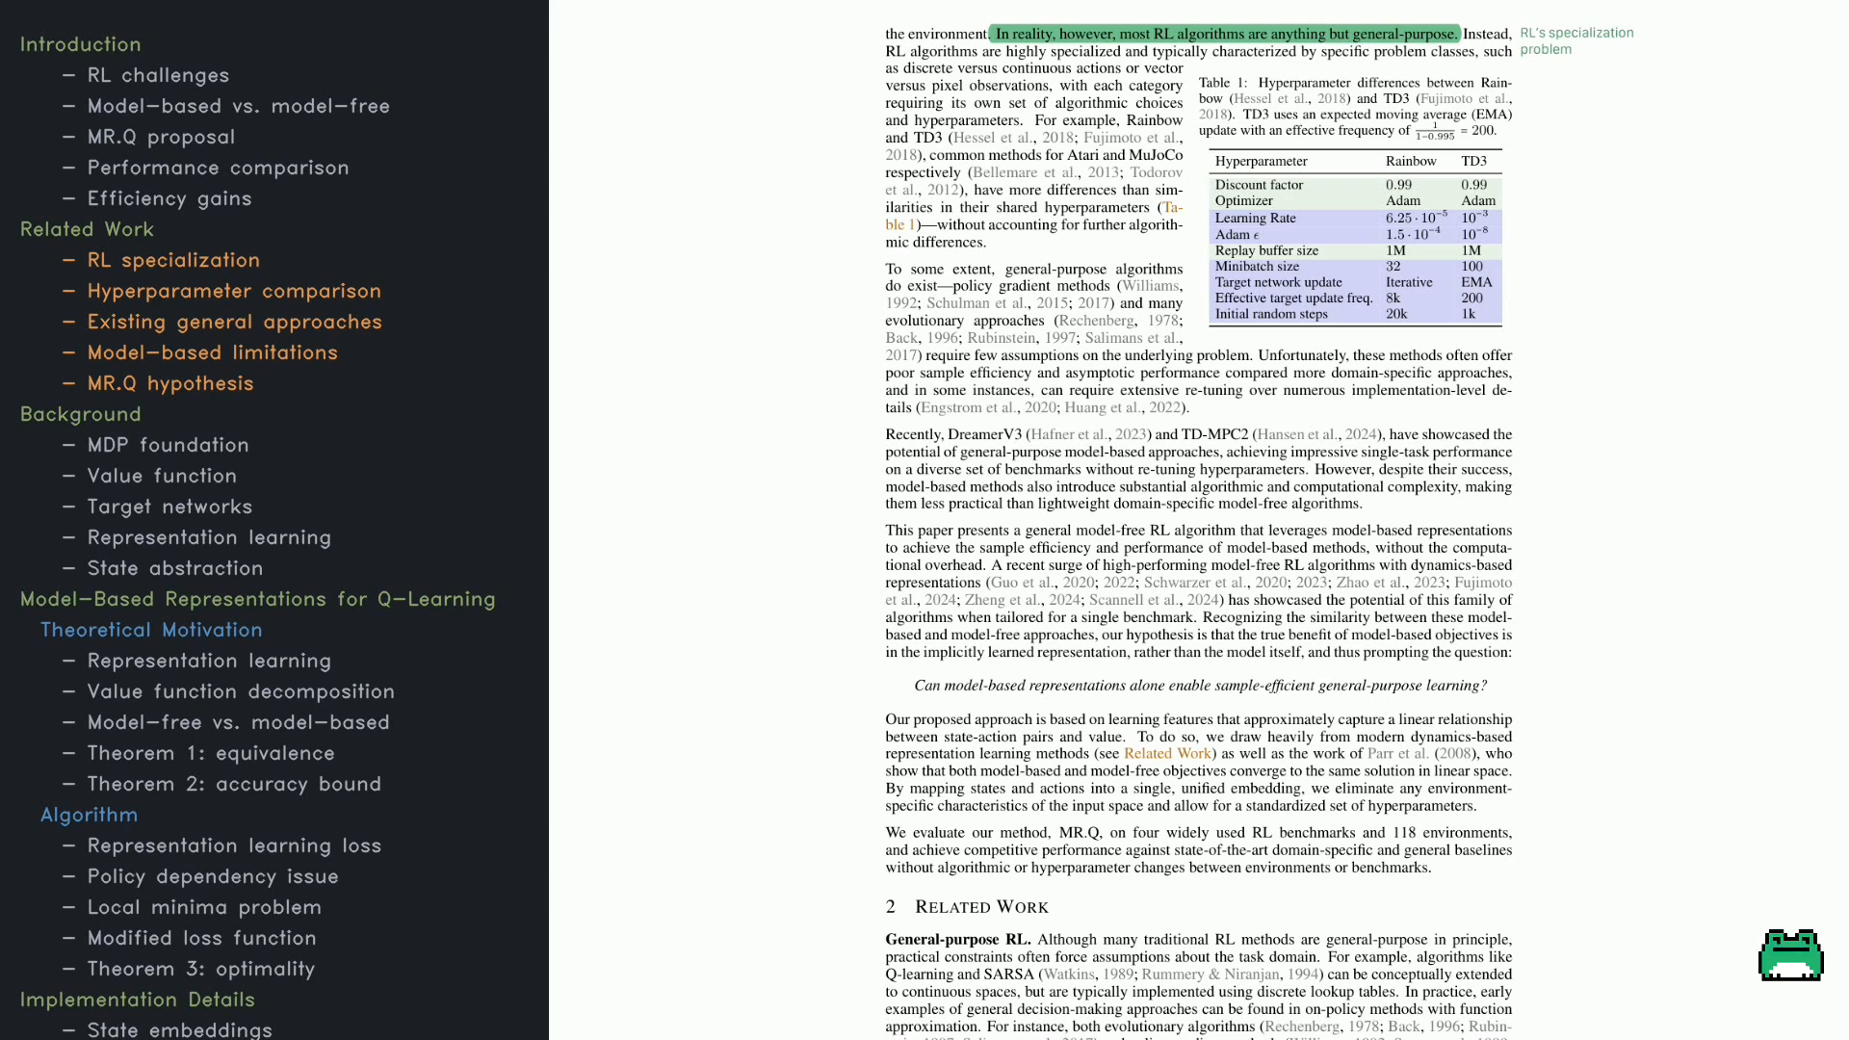
pyautogui.moveTo(1757, 932)
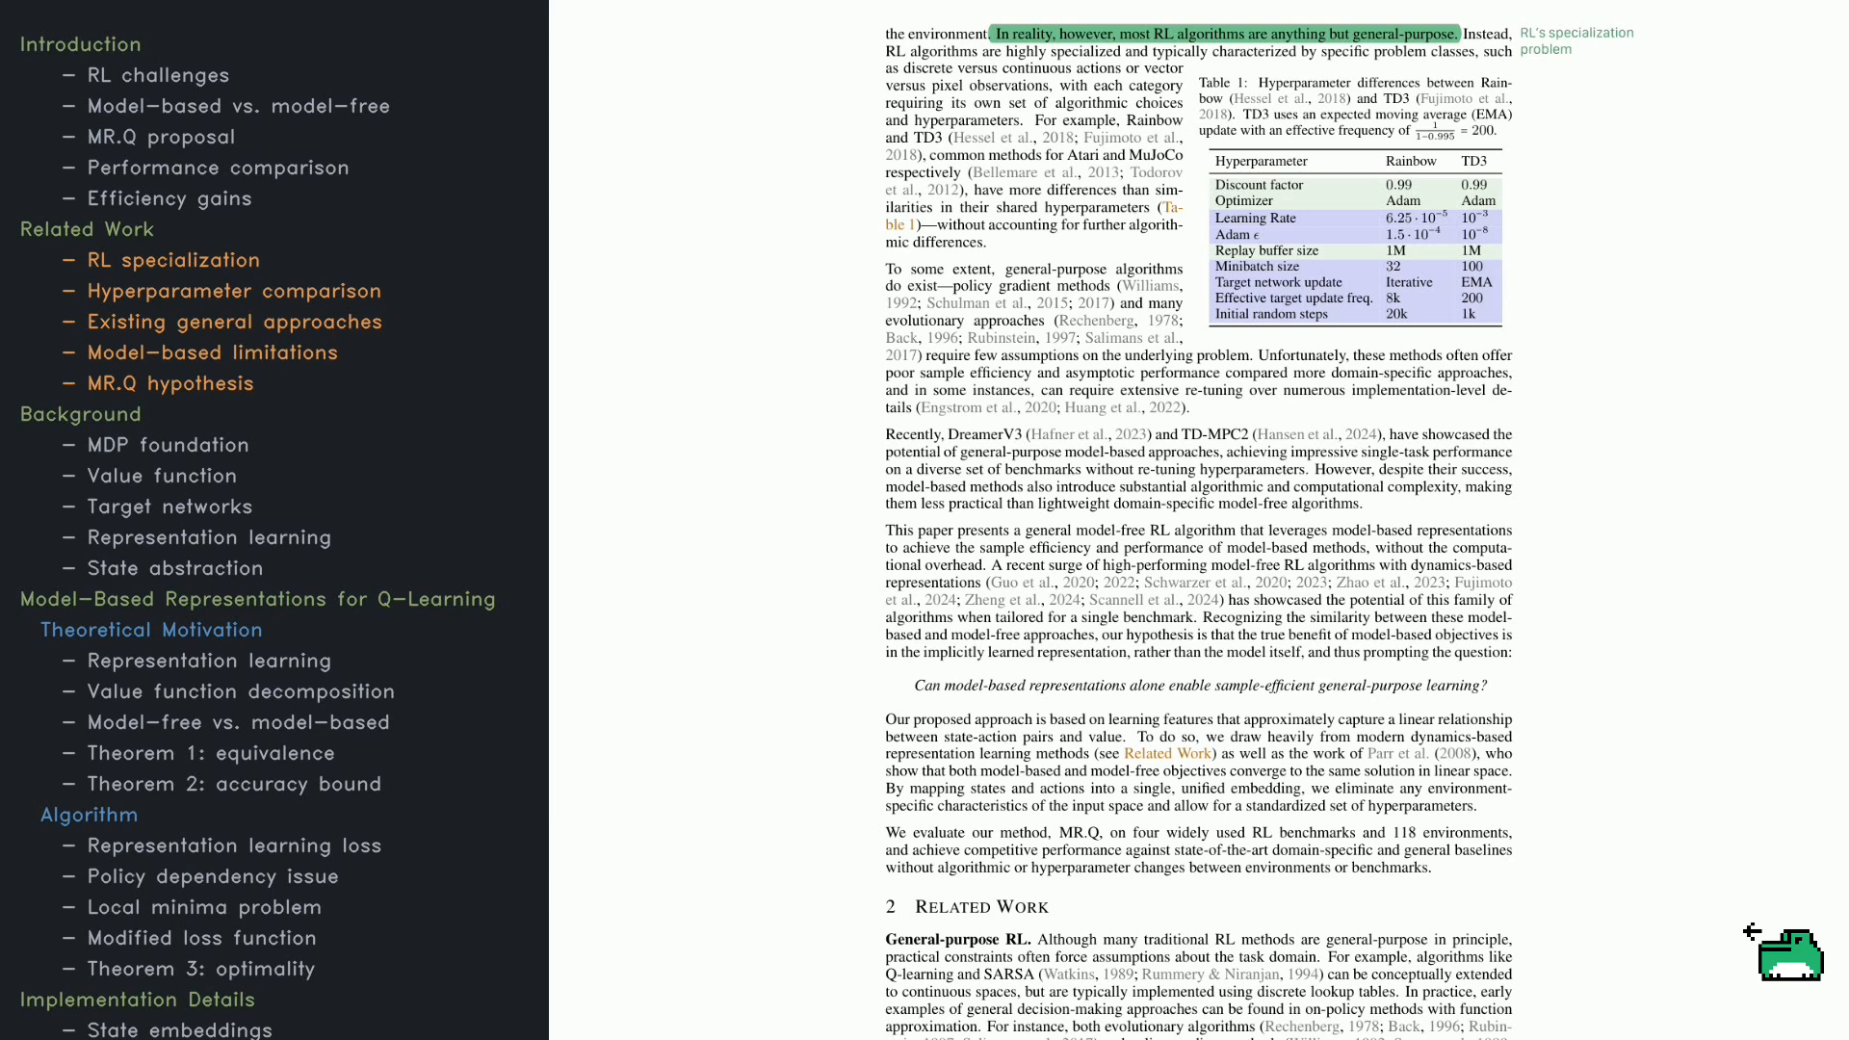
pyautogui.scroll(-3)
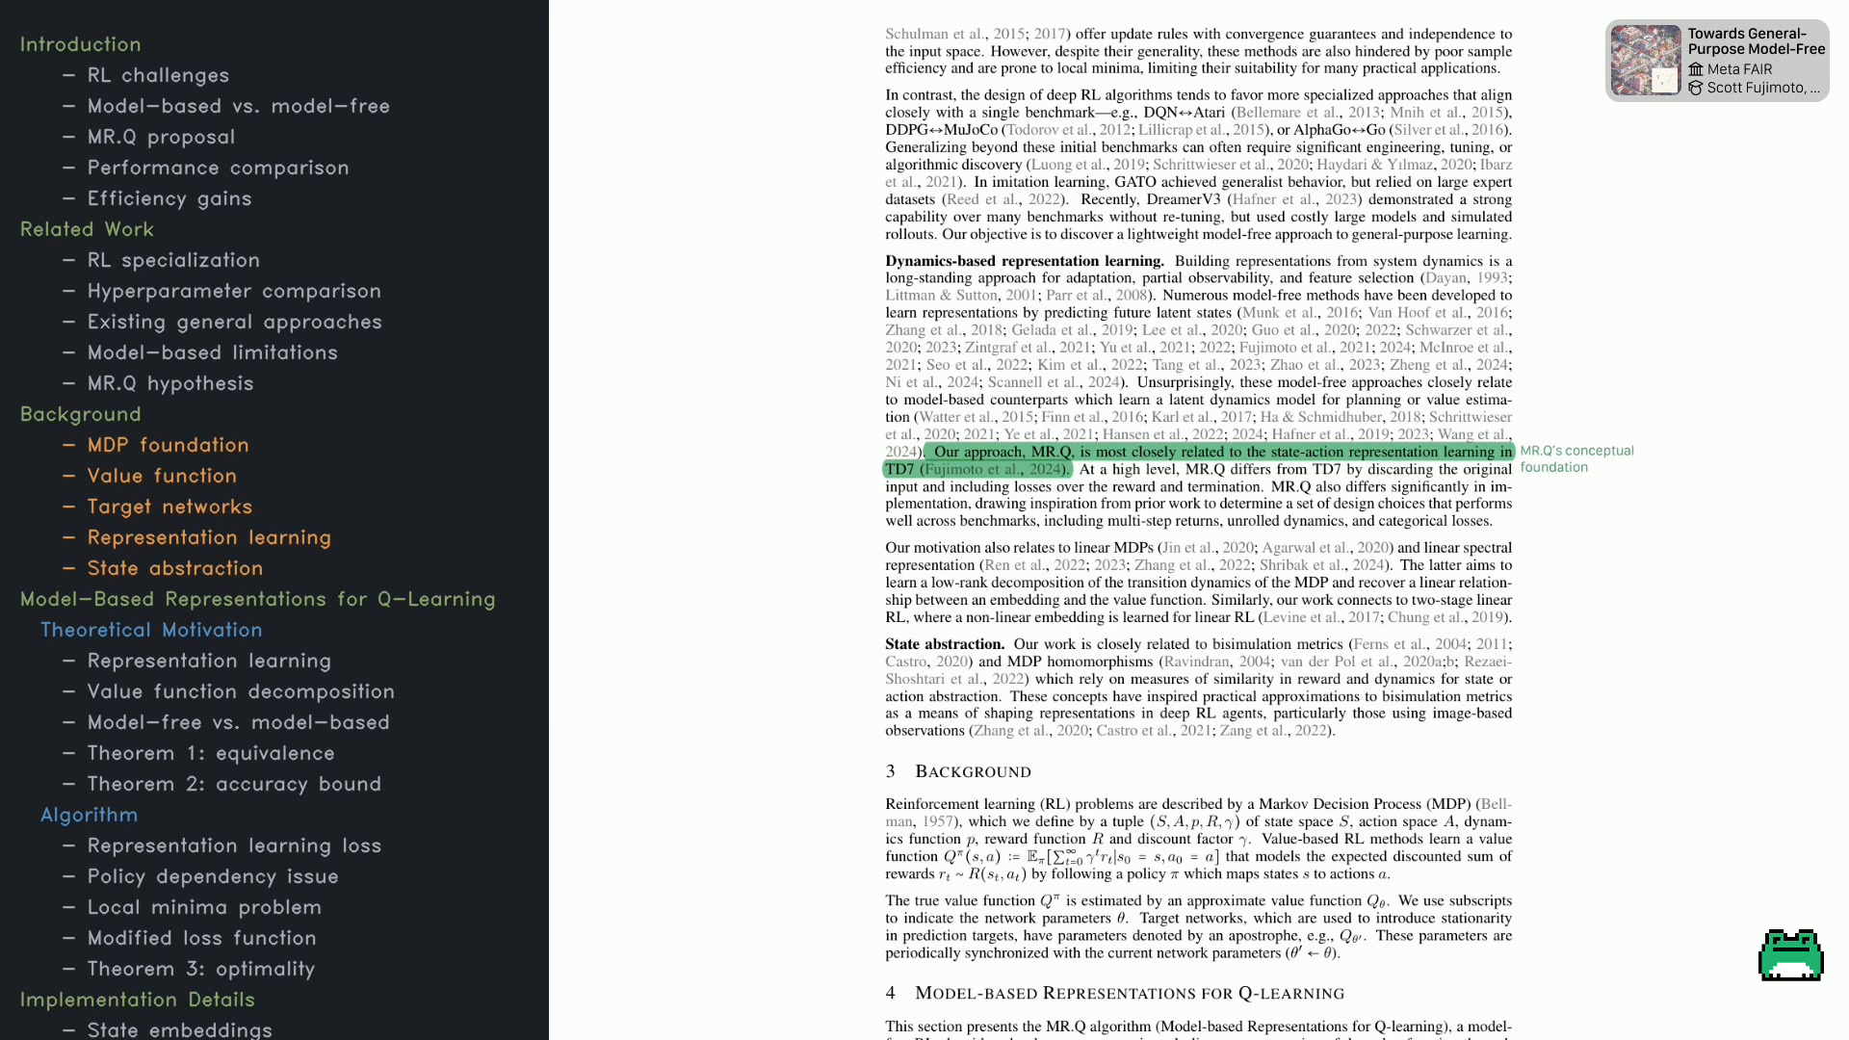
pyautogui.scroll(-3)
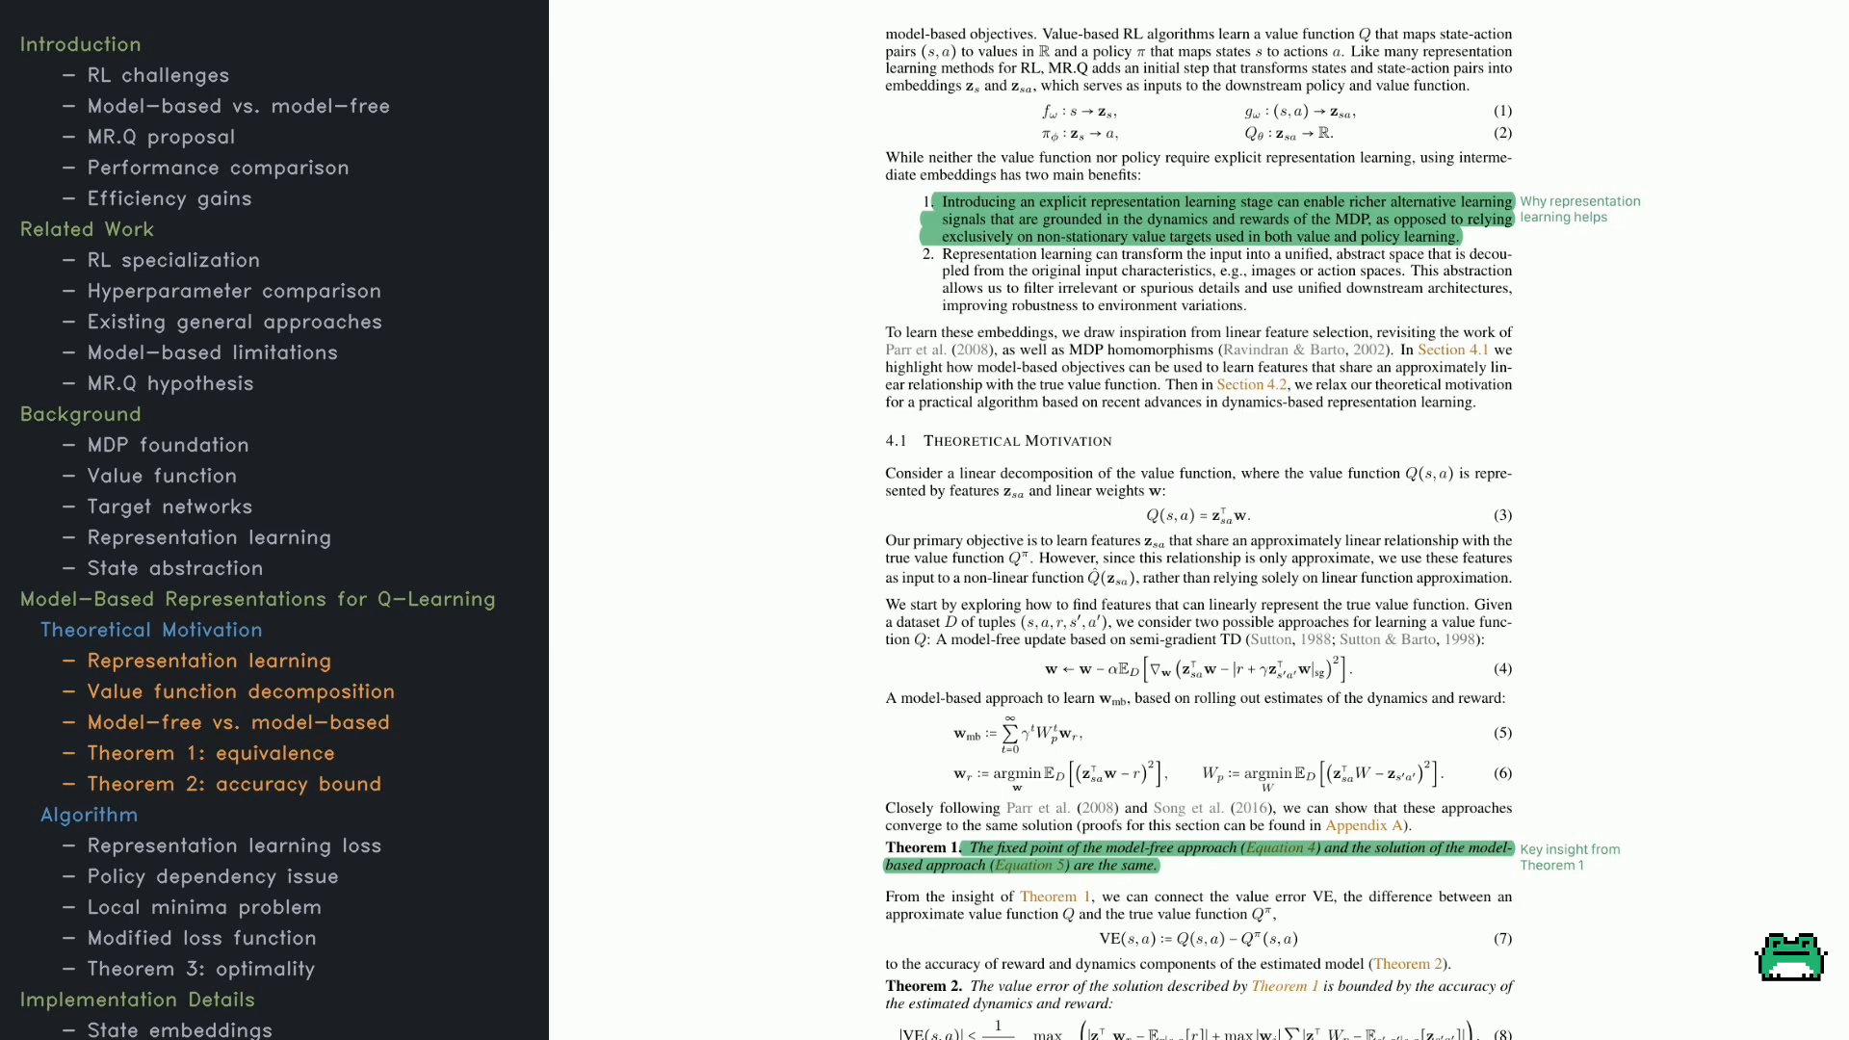
pyautogui.scroll(-3)
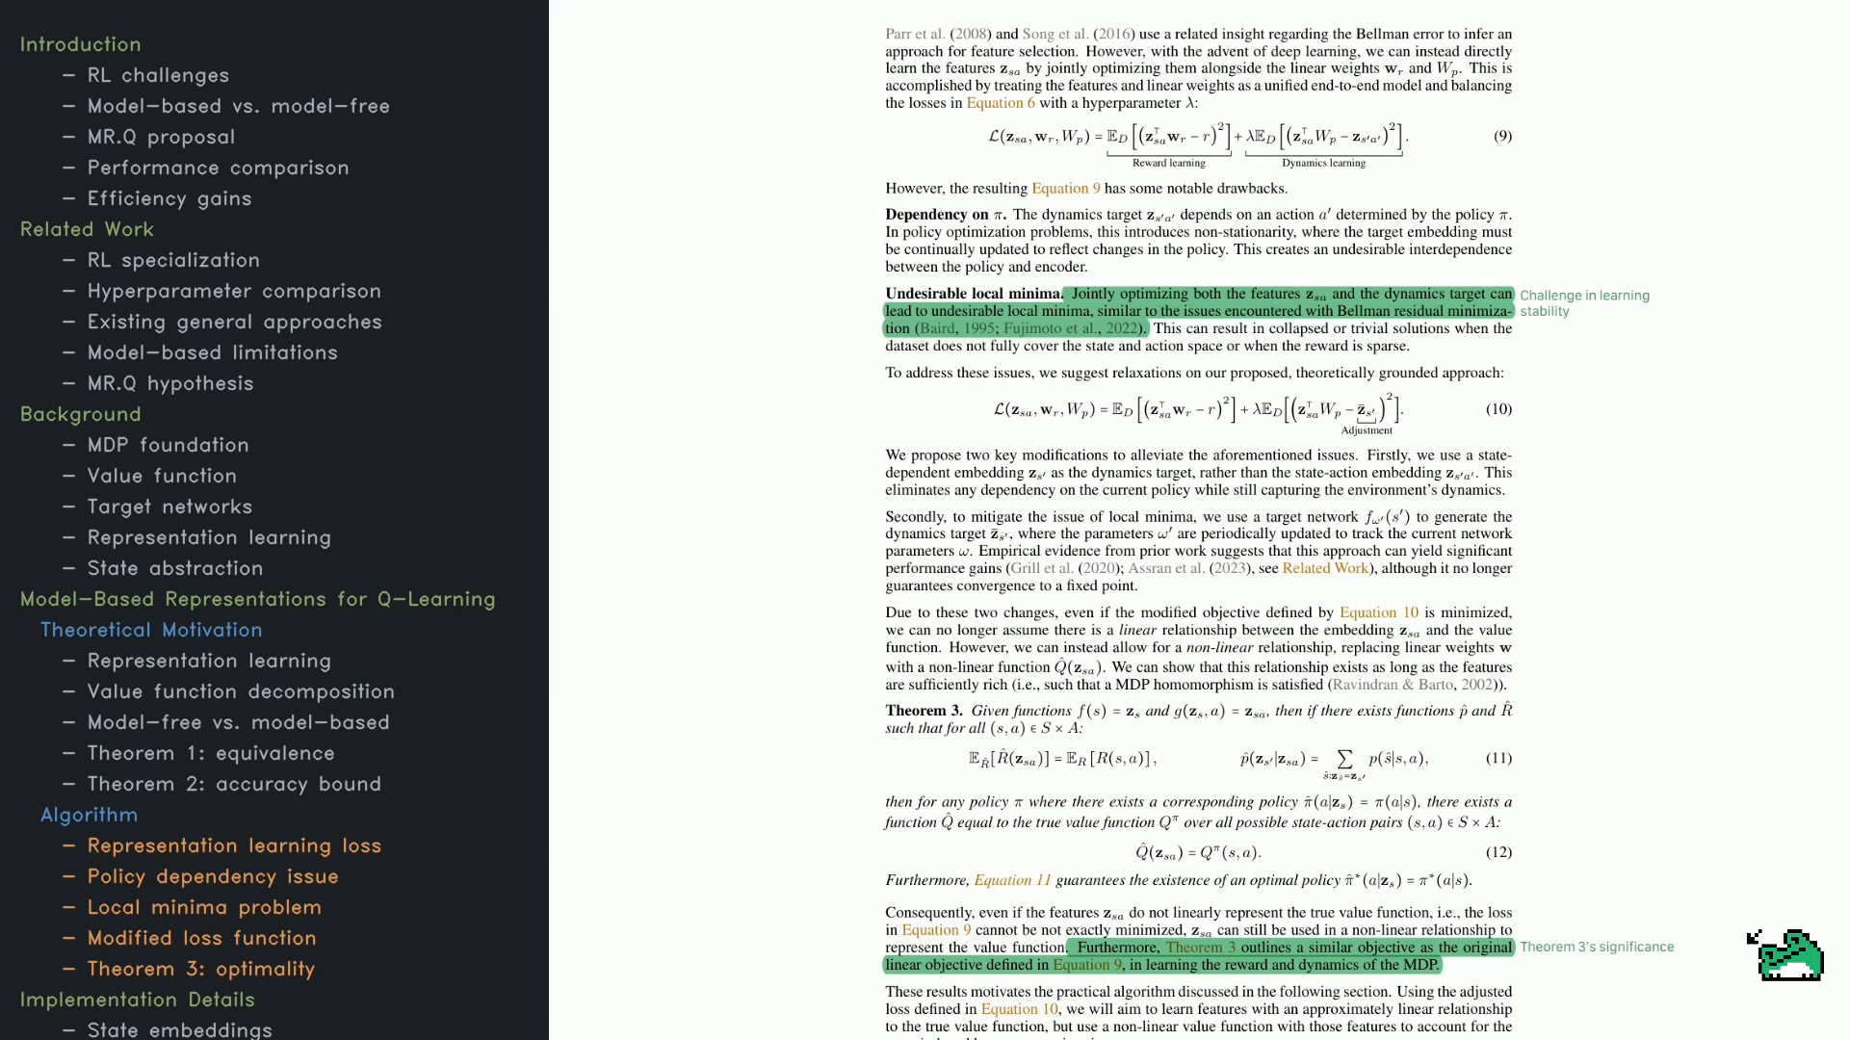
pyautogui.scroll(-3)
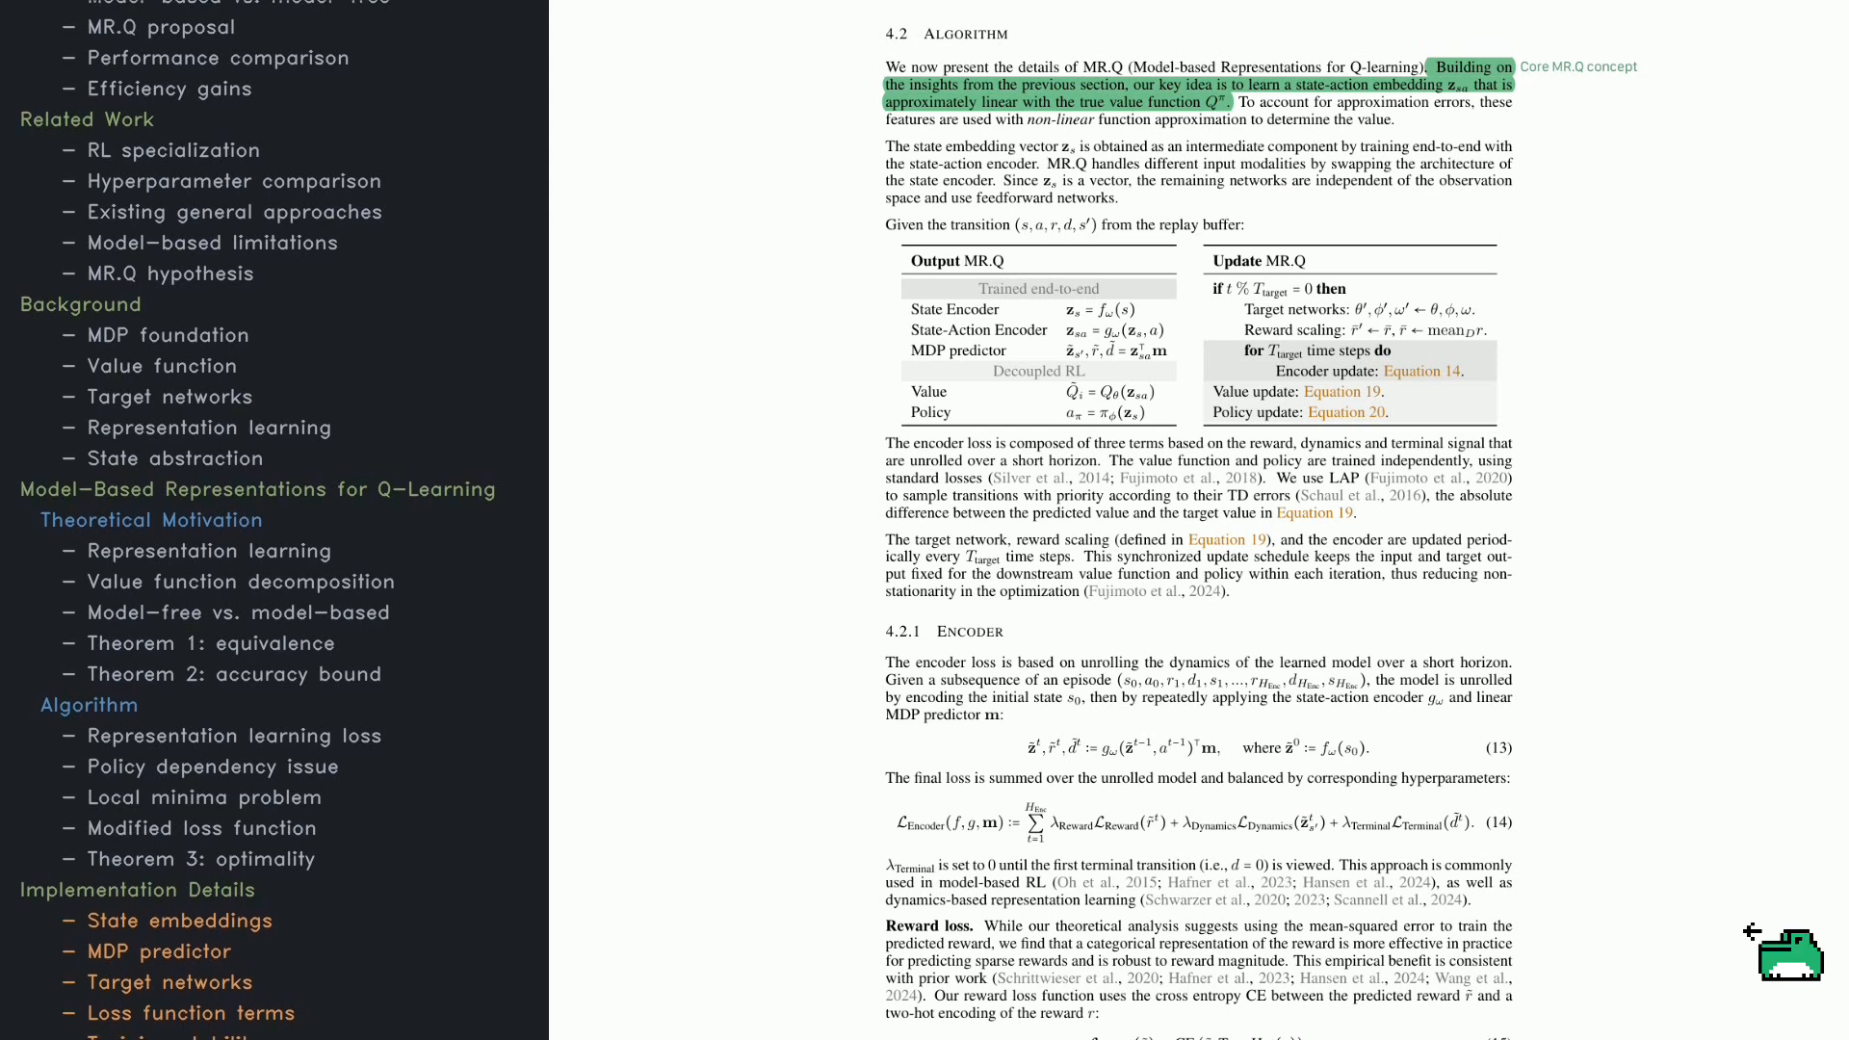
pyautogui.scroll(-3)
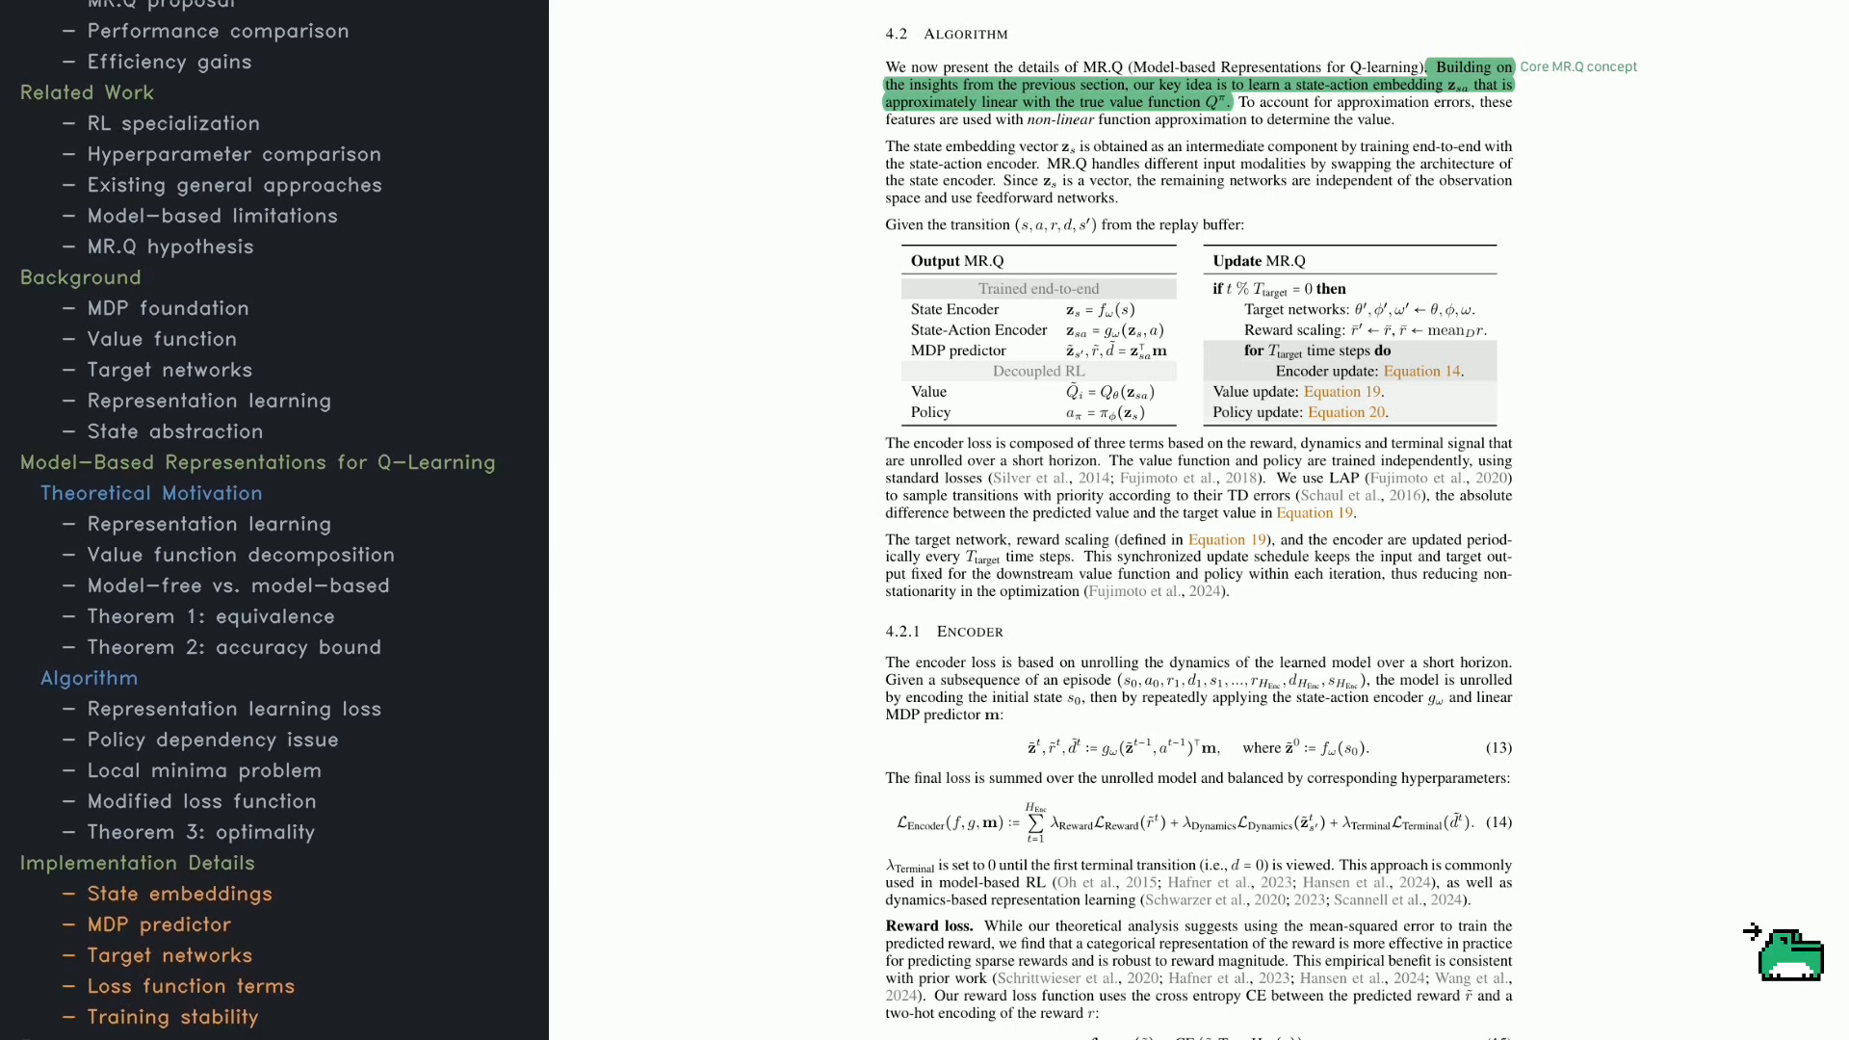
pyautogui.scroll(-3)
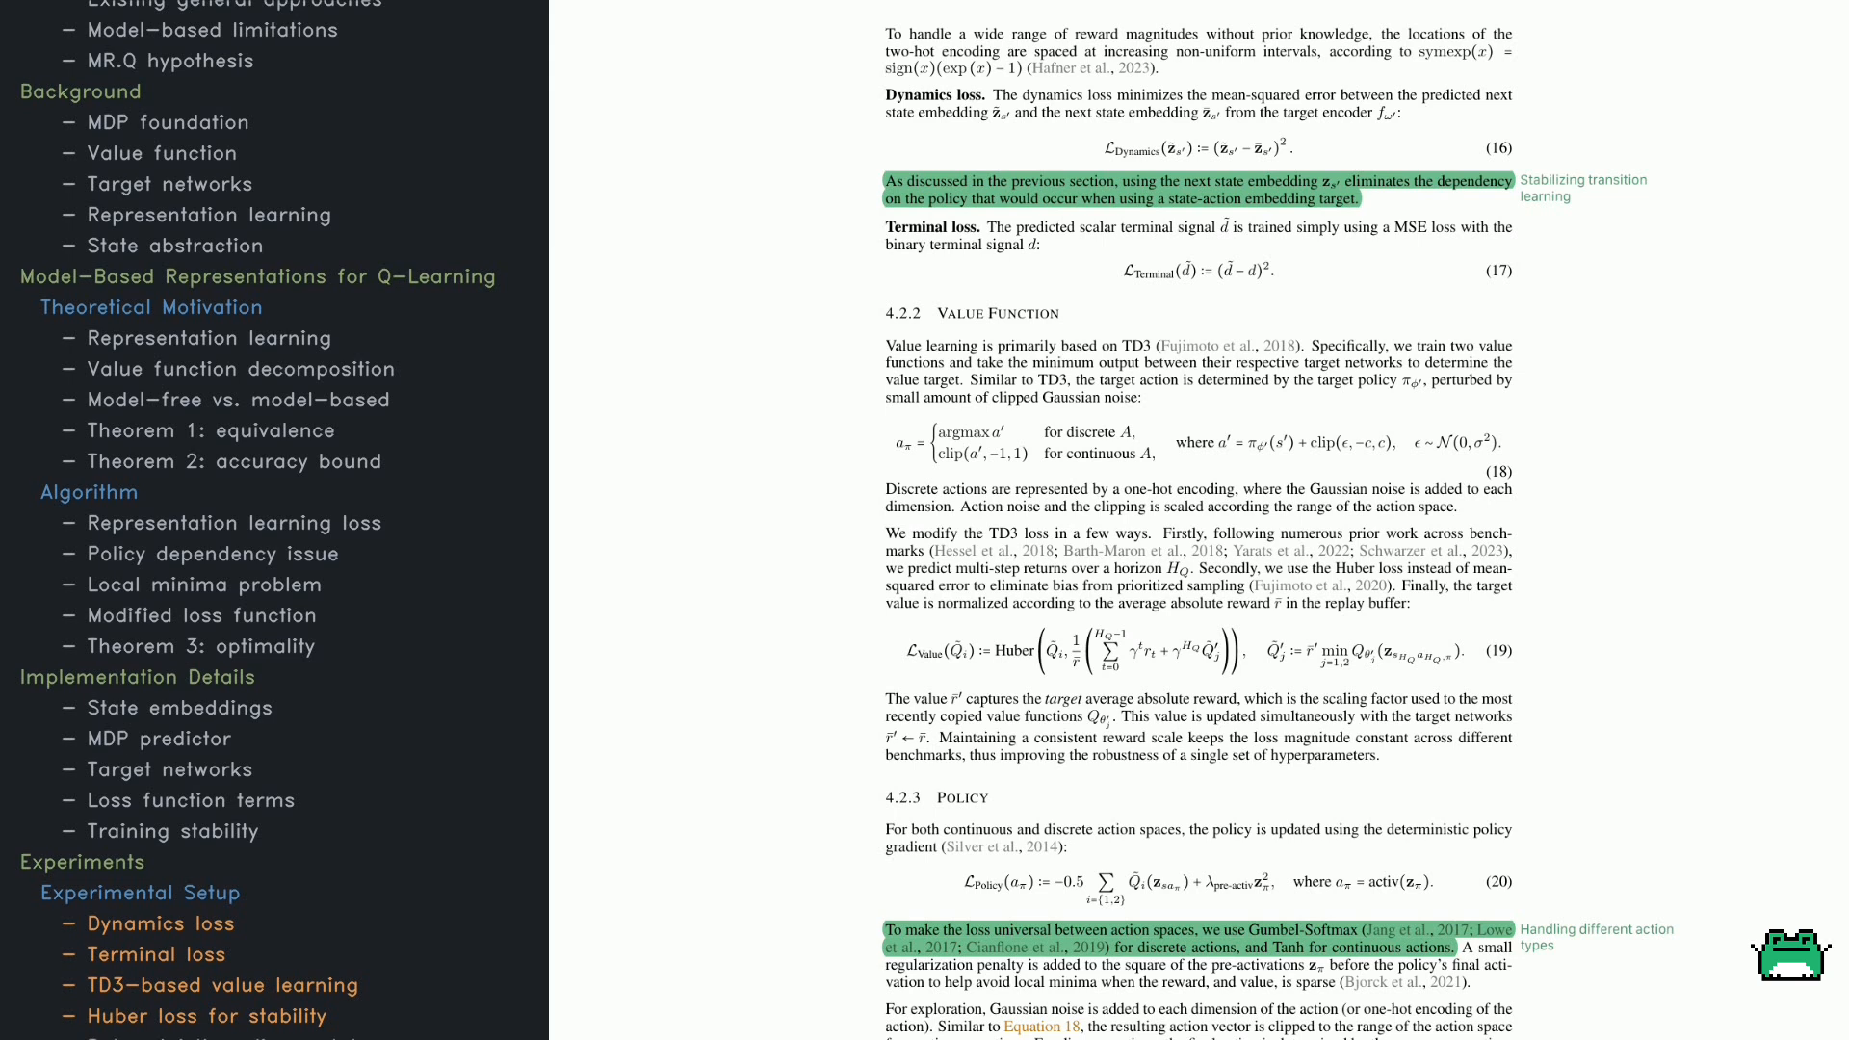
pyautogui.scroll(-3)
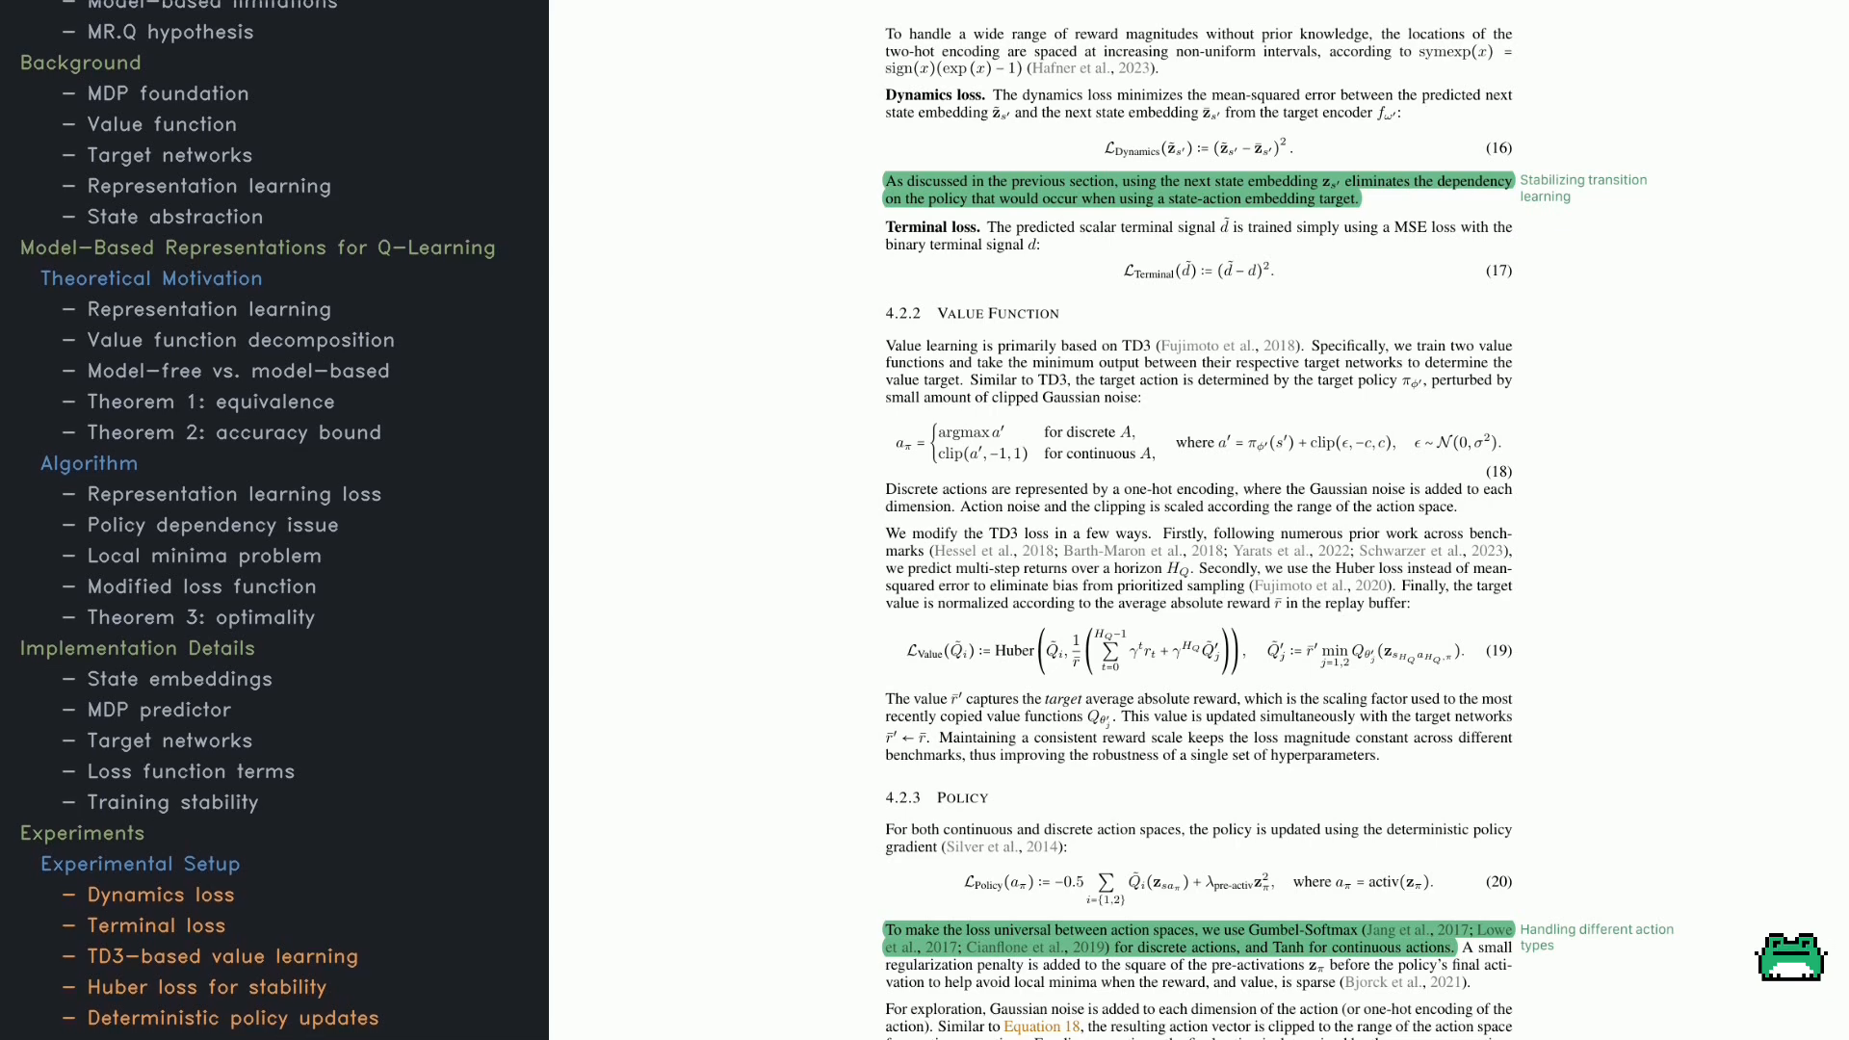
pyautogui.scroll(-3)
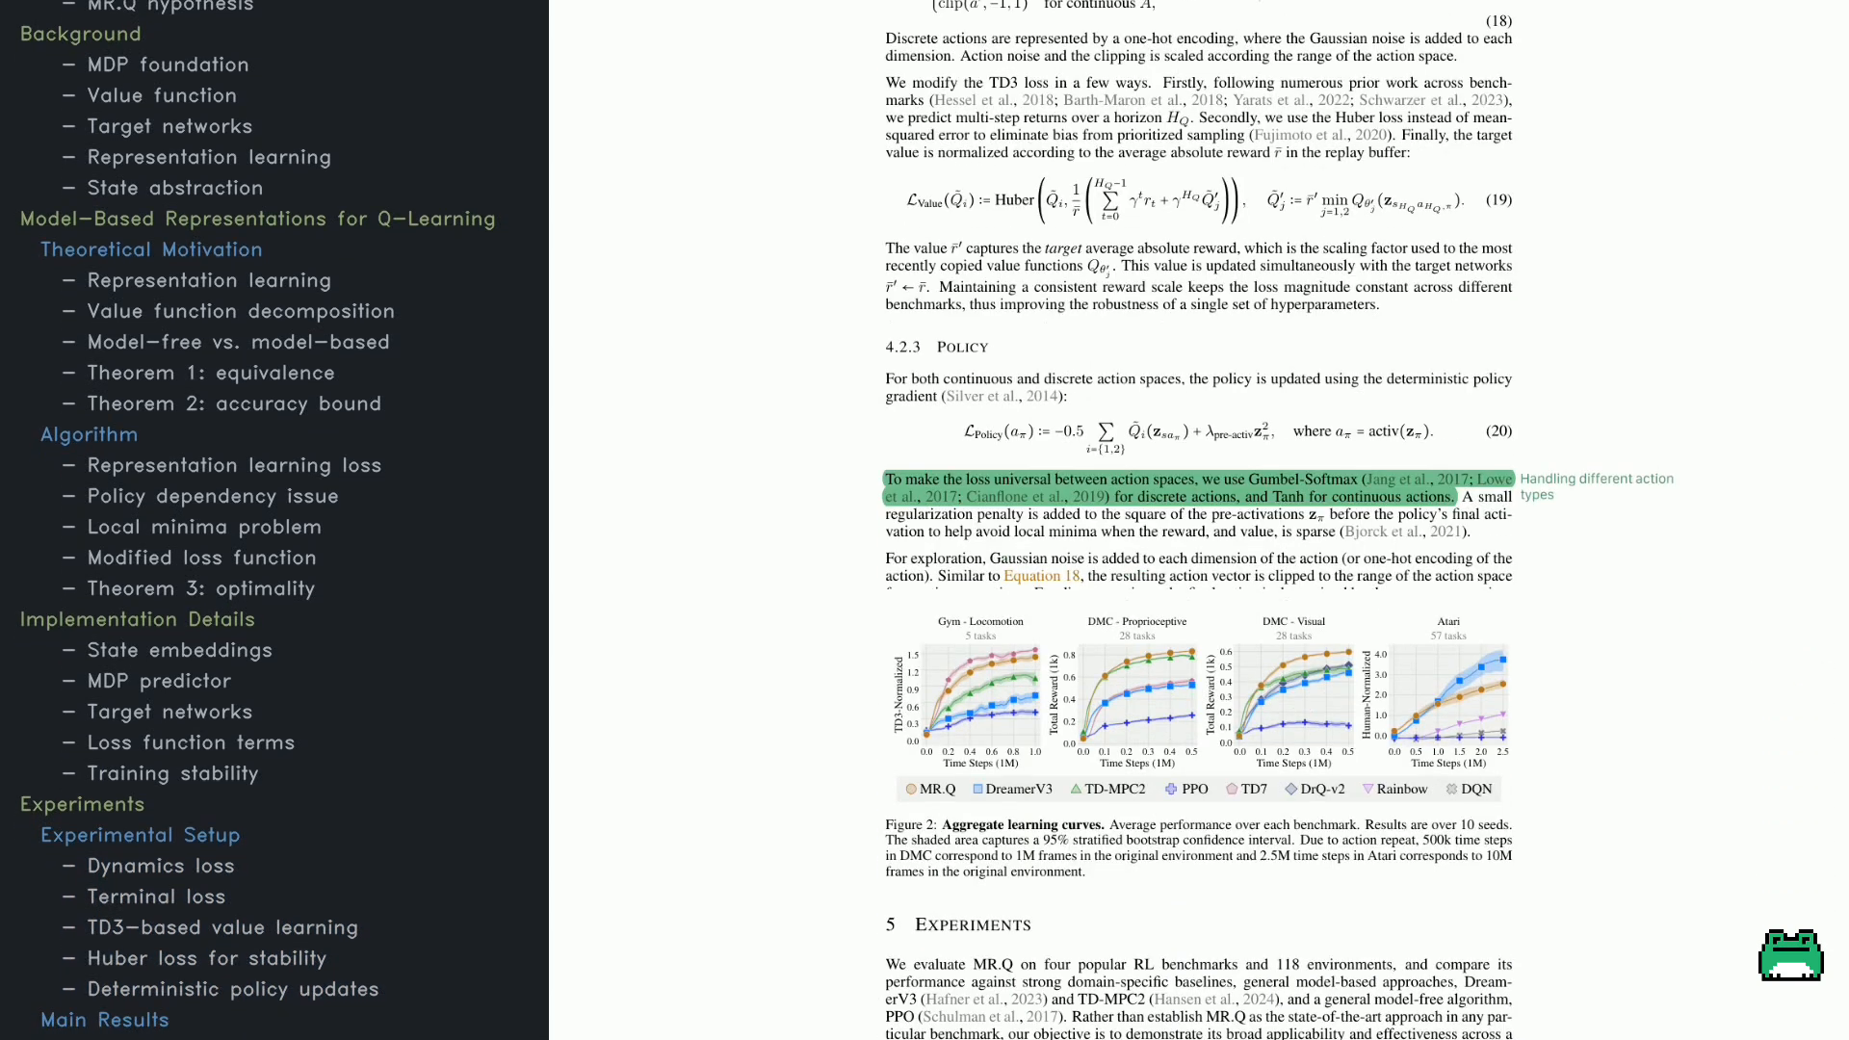
pyautogui.scroll(-3)
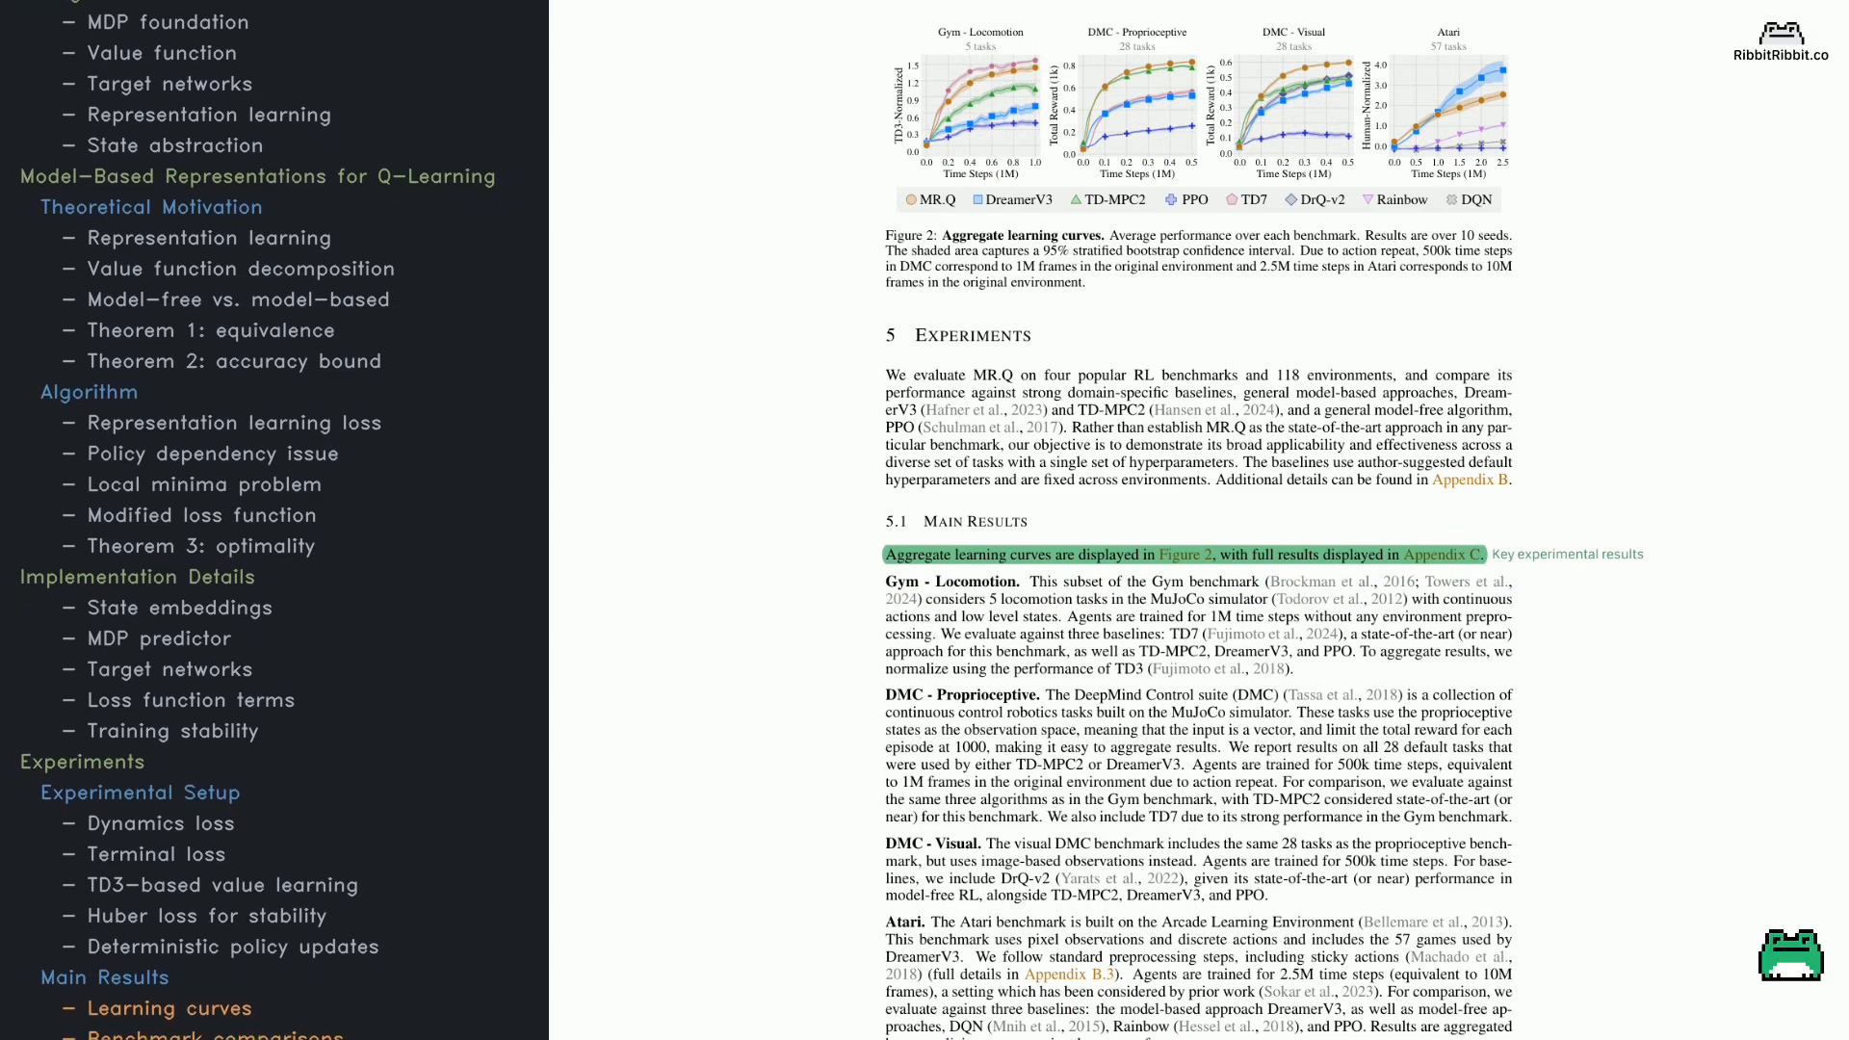
pyautogui.scroll(3)
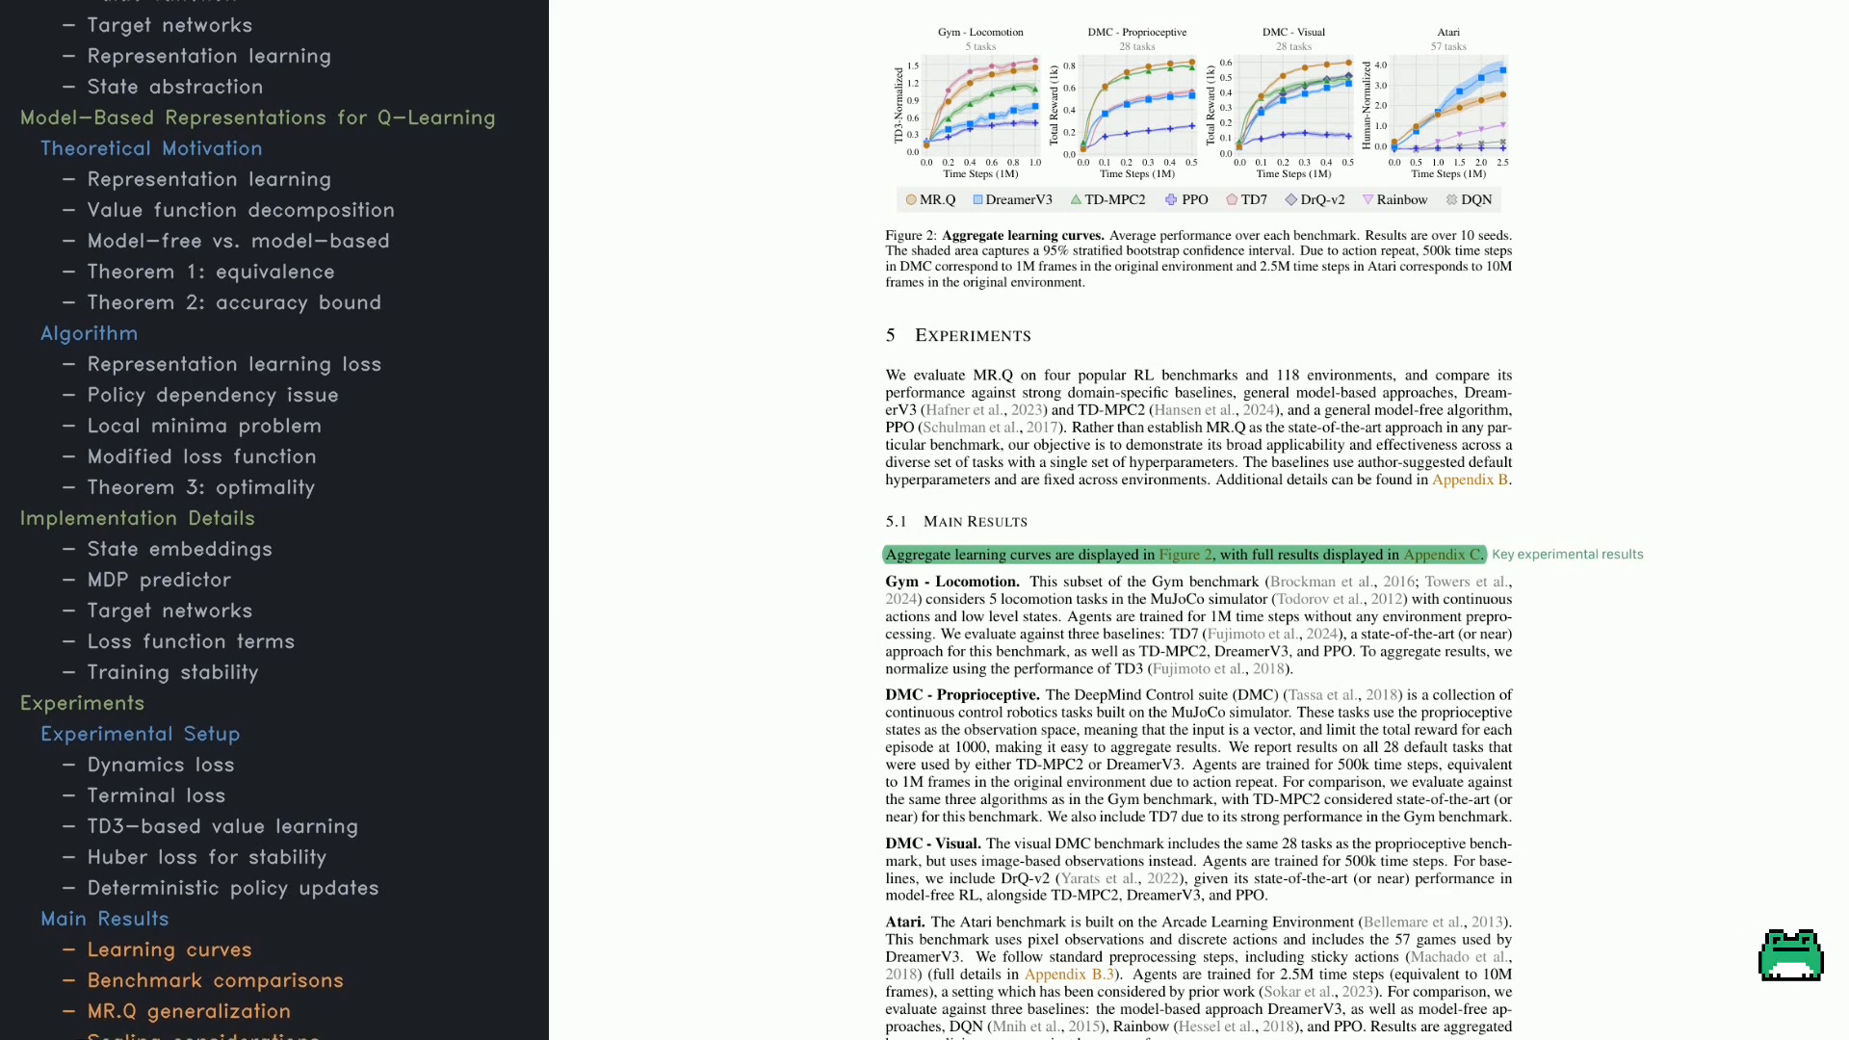
pyautogui.scroll(3)
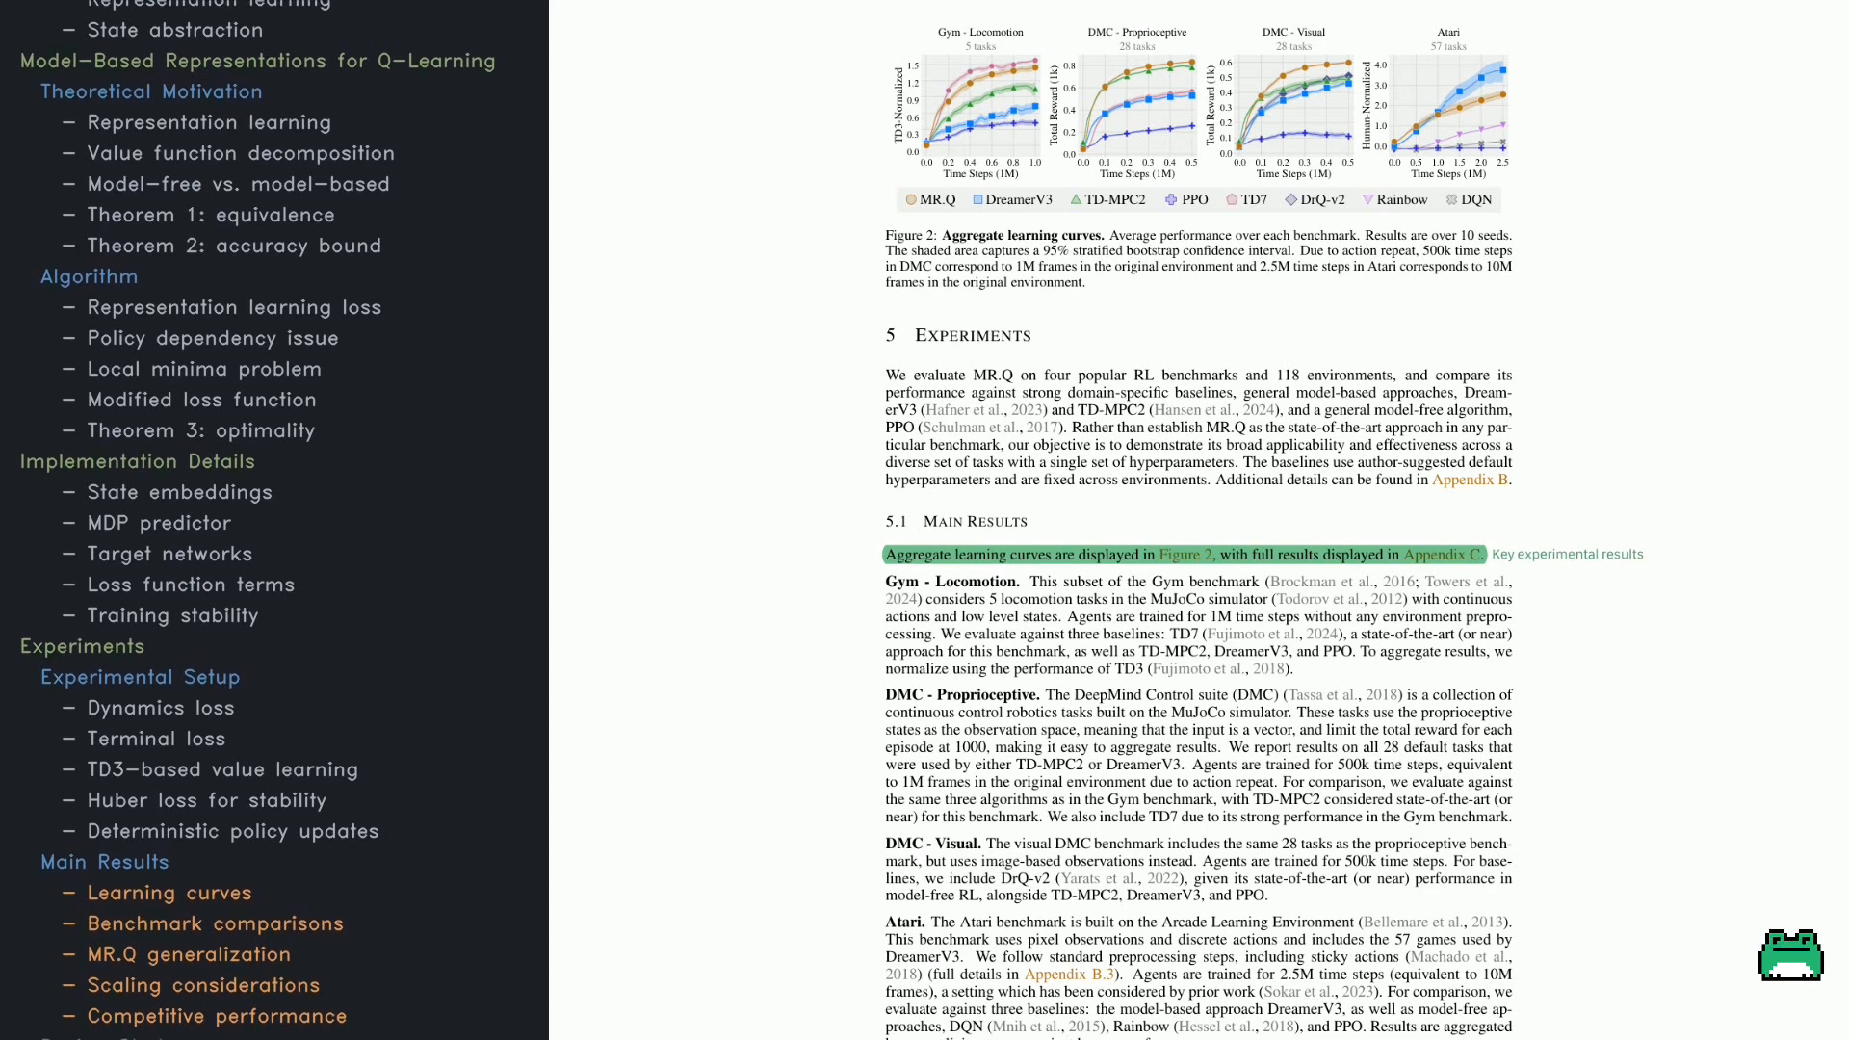
pyautogui.scroll(-3)
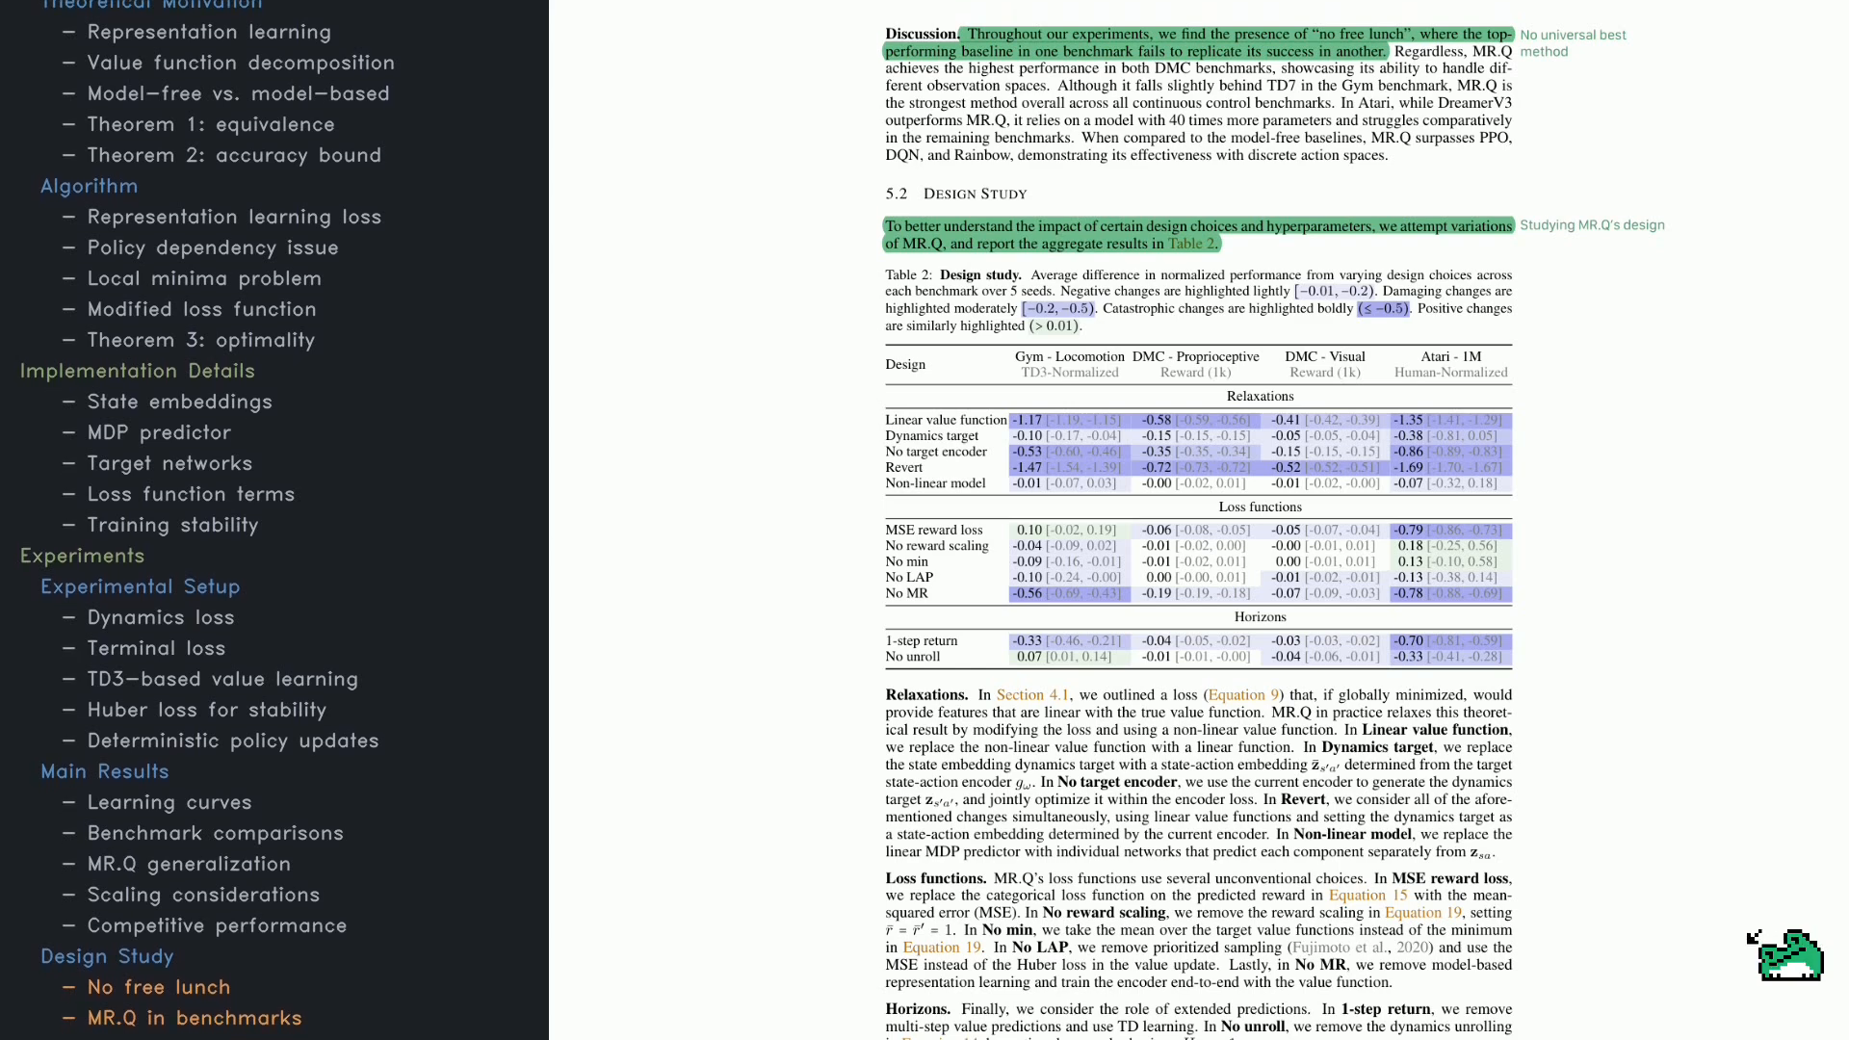
pyautogui.scroll(-3)
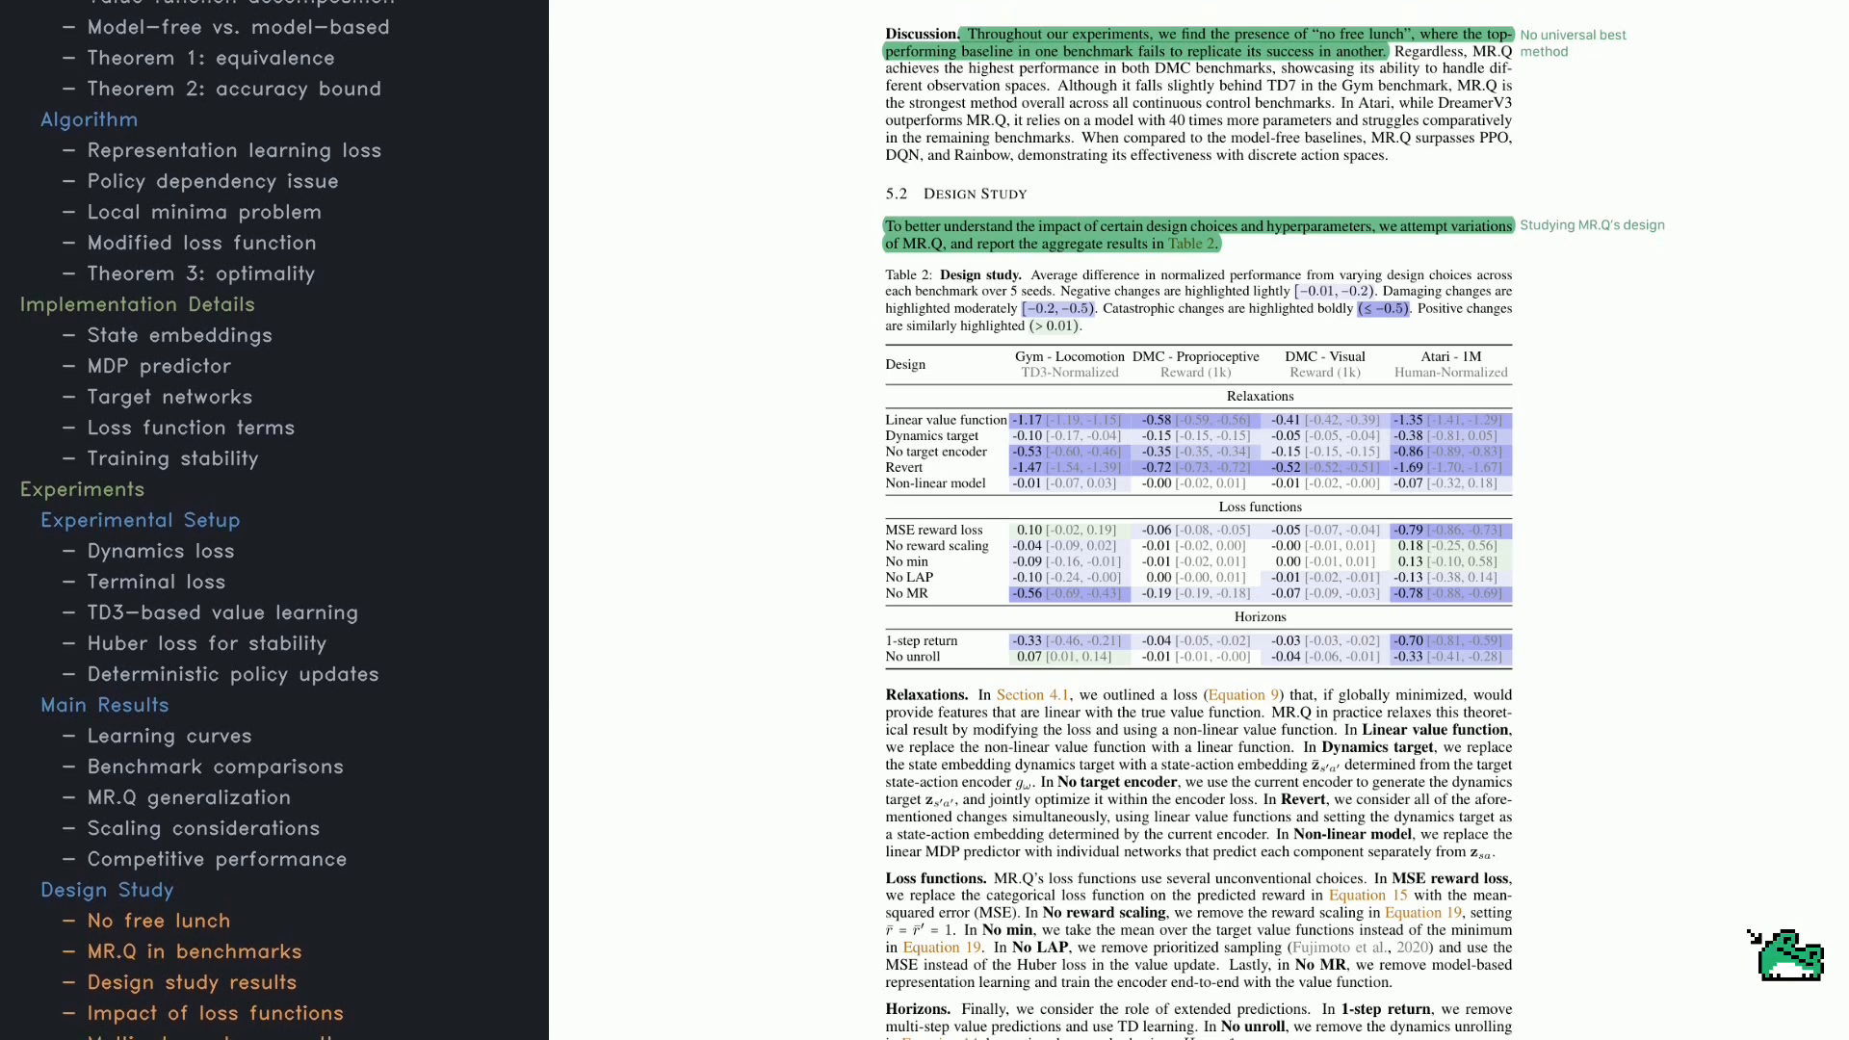
pyautogui.scroll(-3)
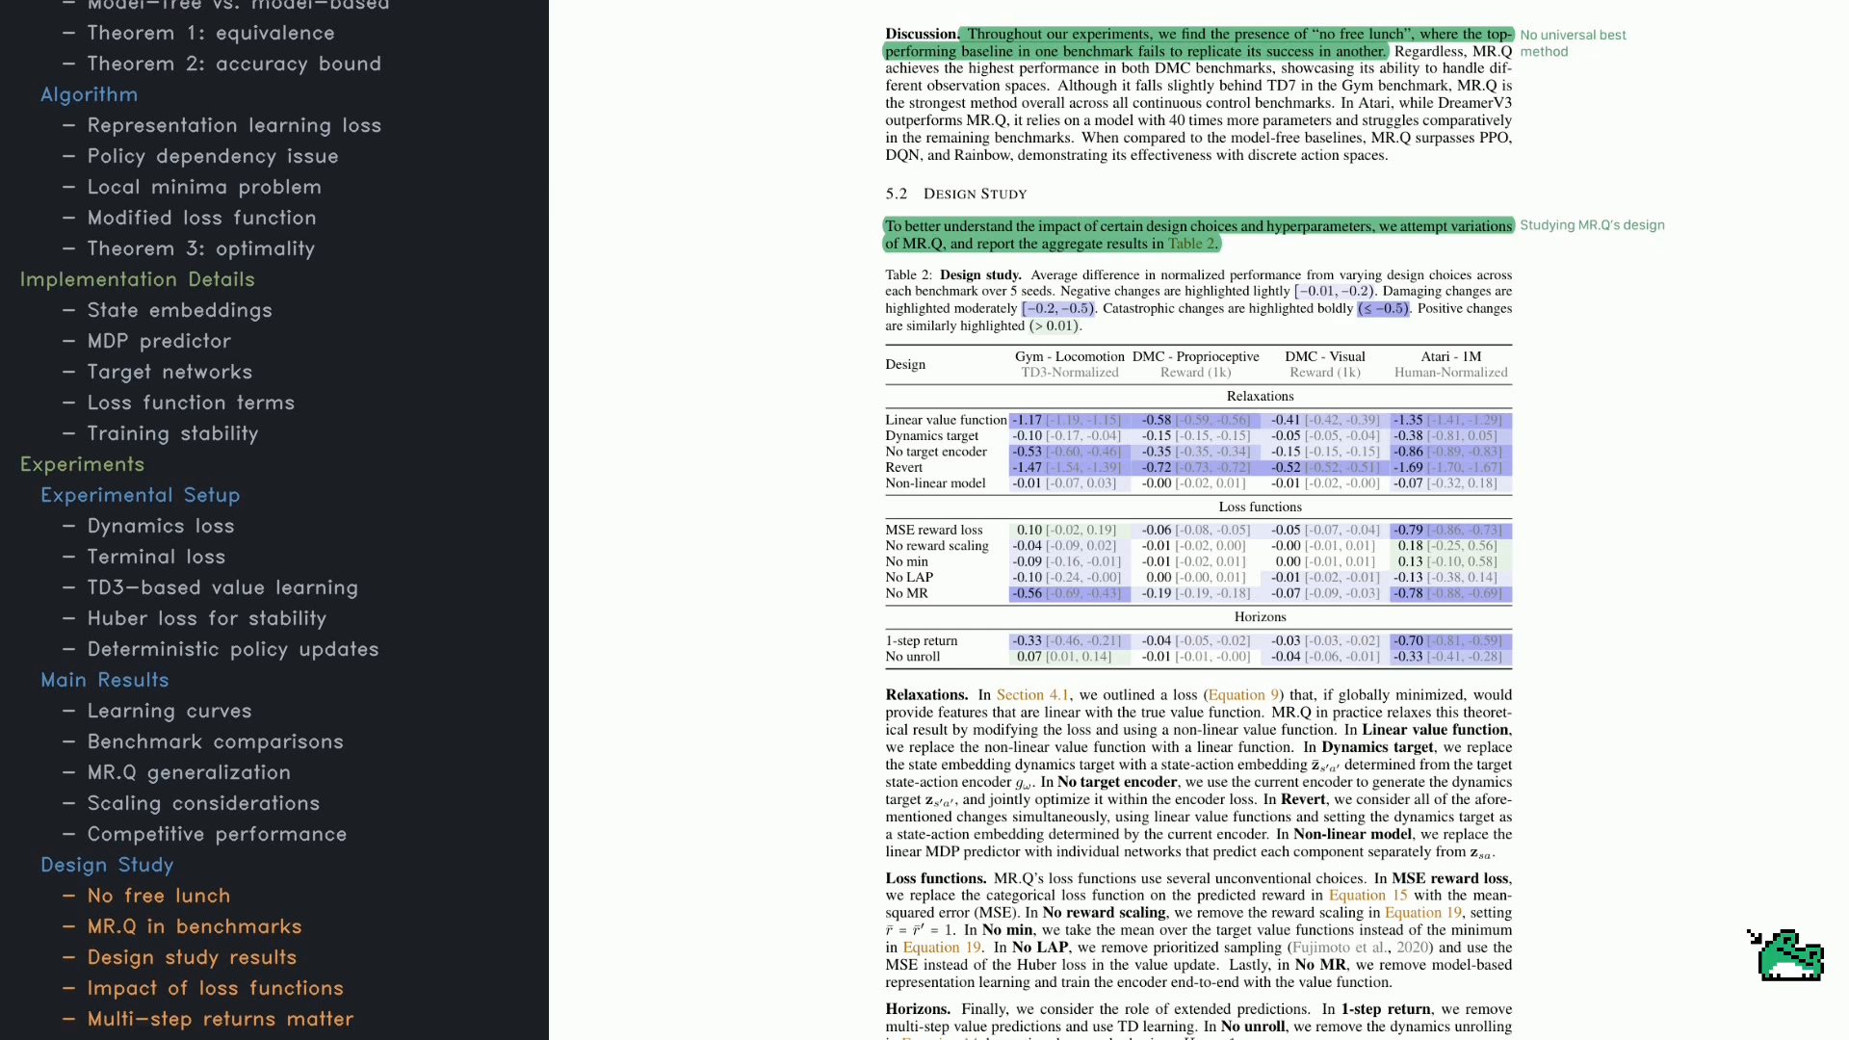
pyautogui.scroll(-3)
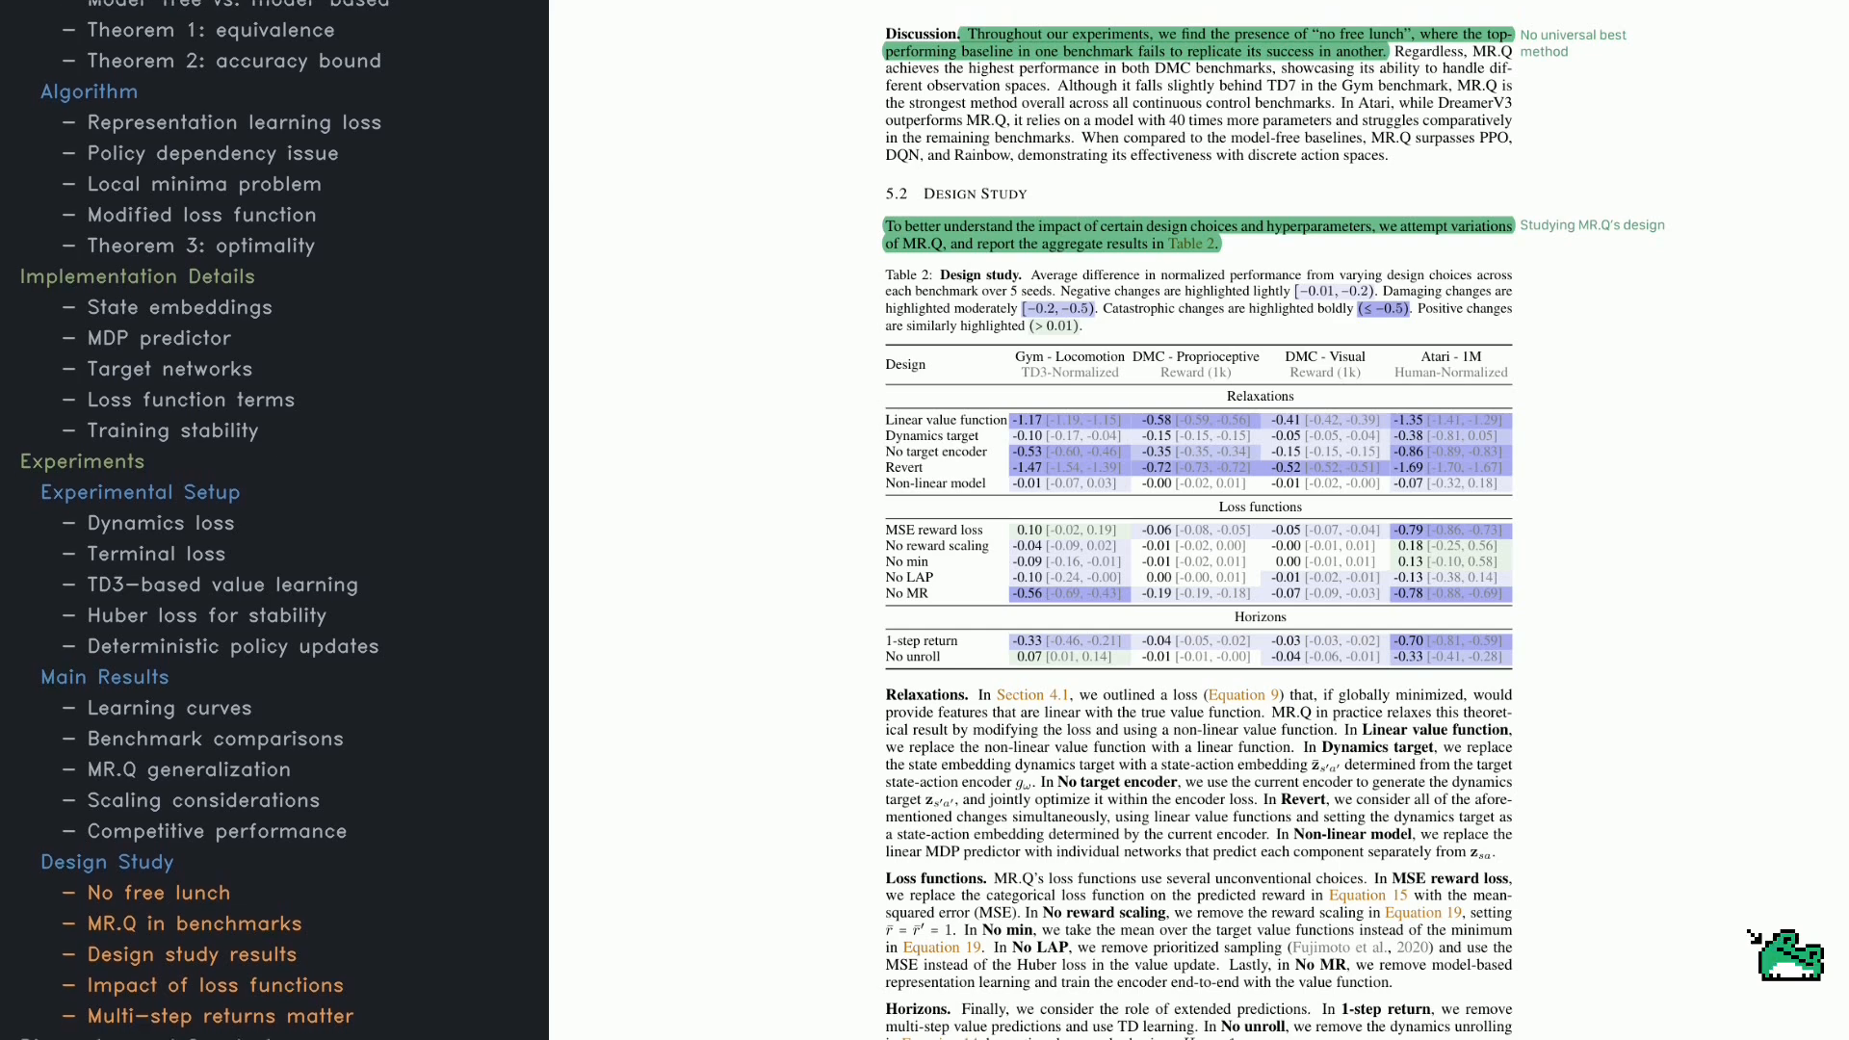
pyautogui.scroll(-3)
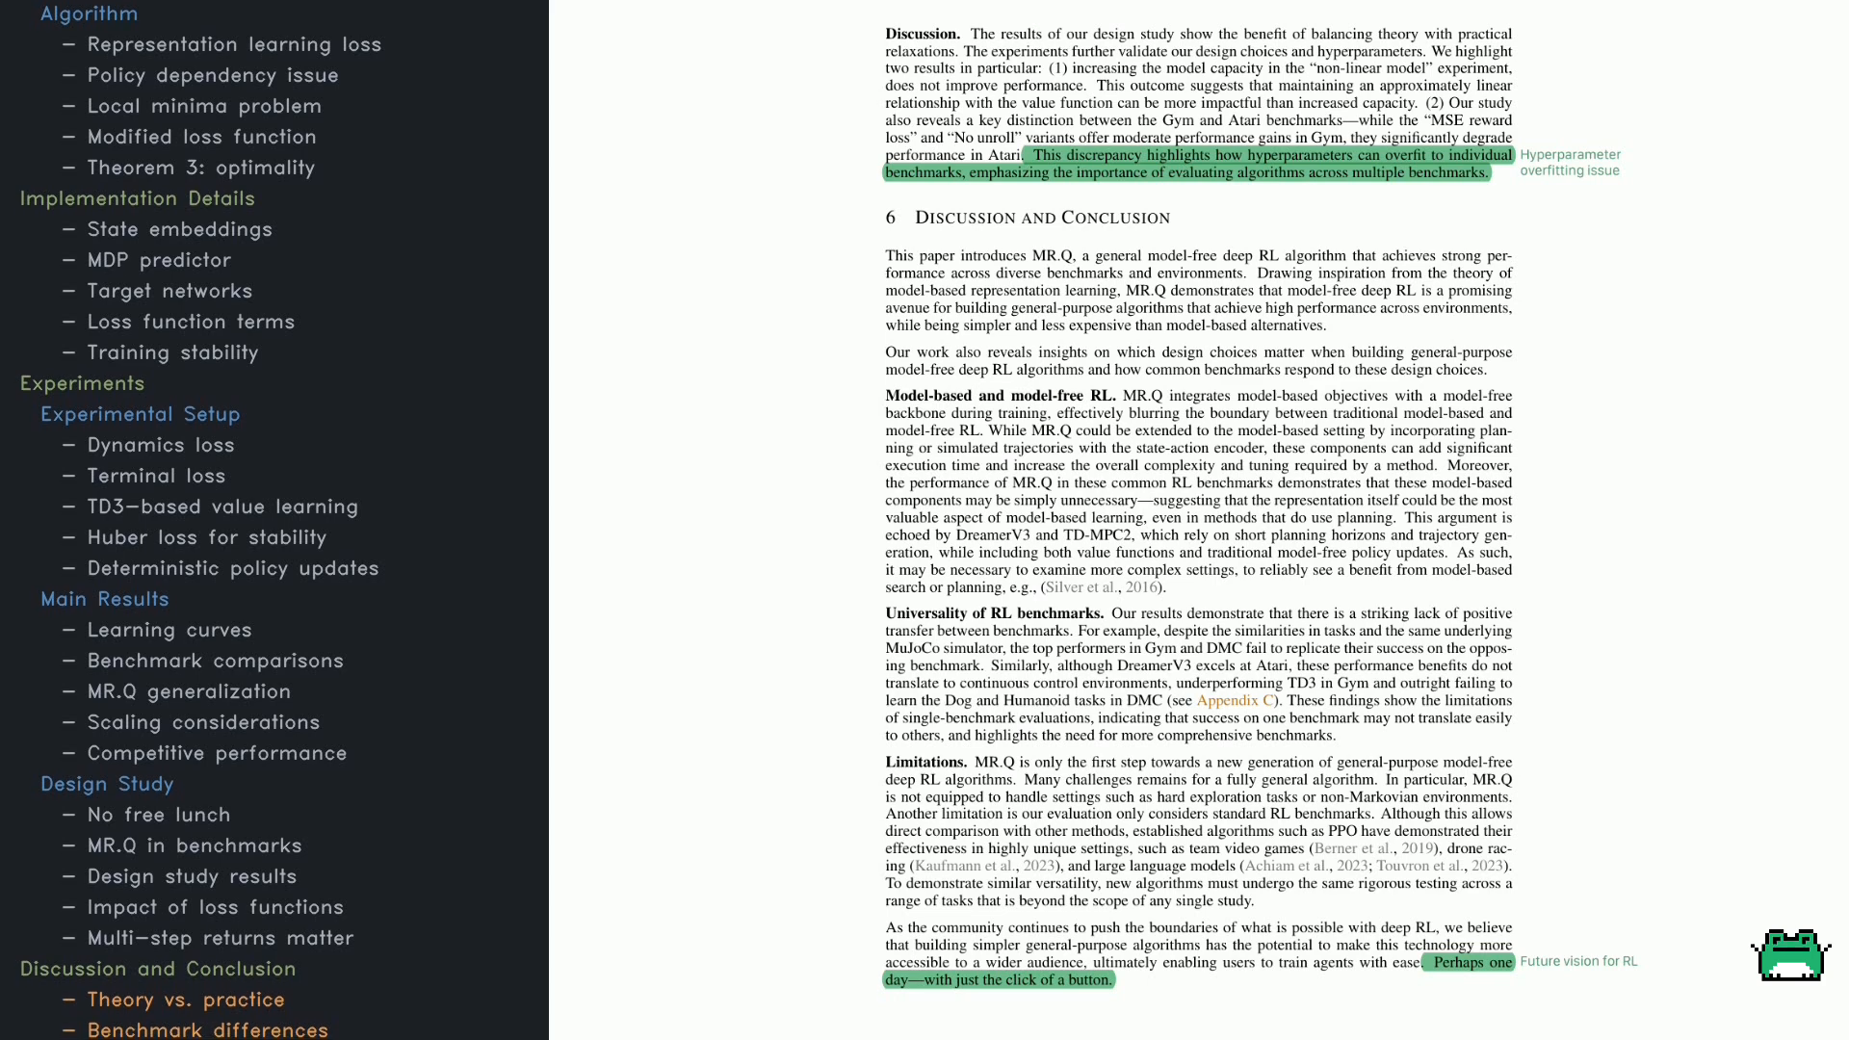
pyautogui.scroll(-3)
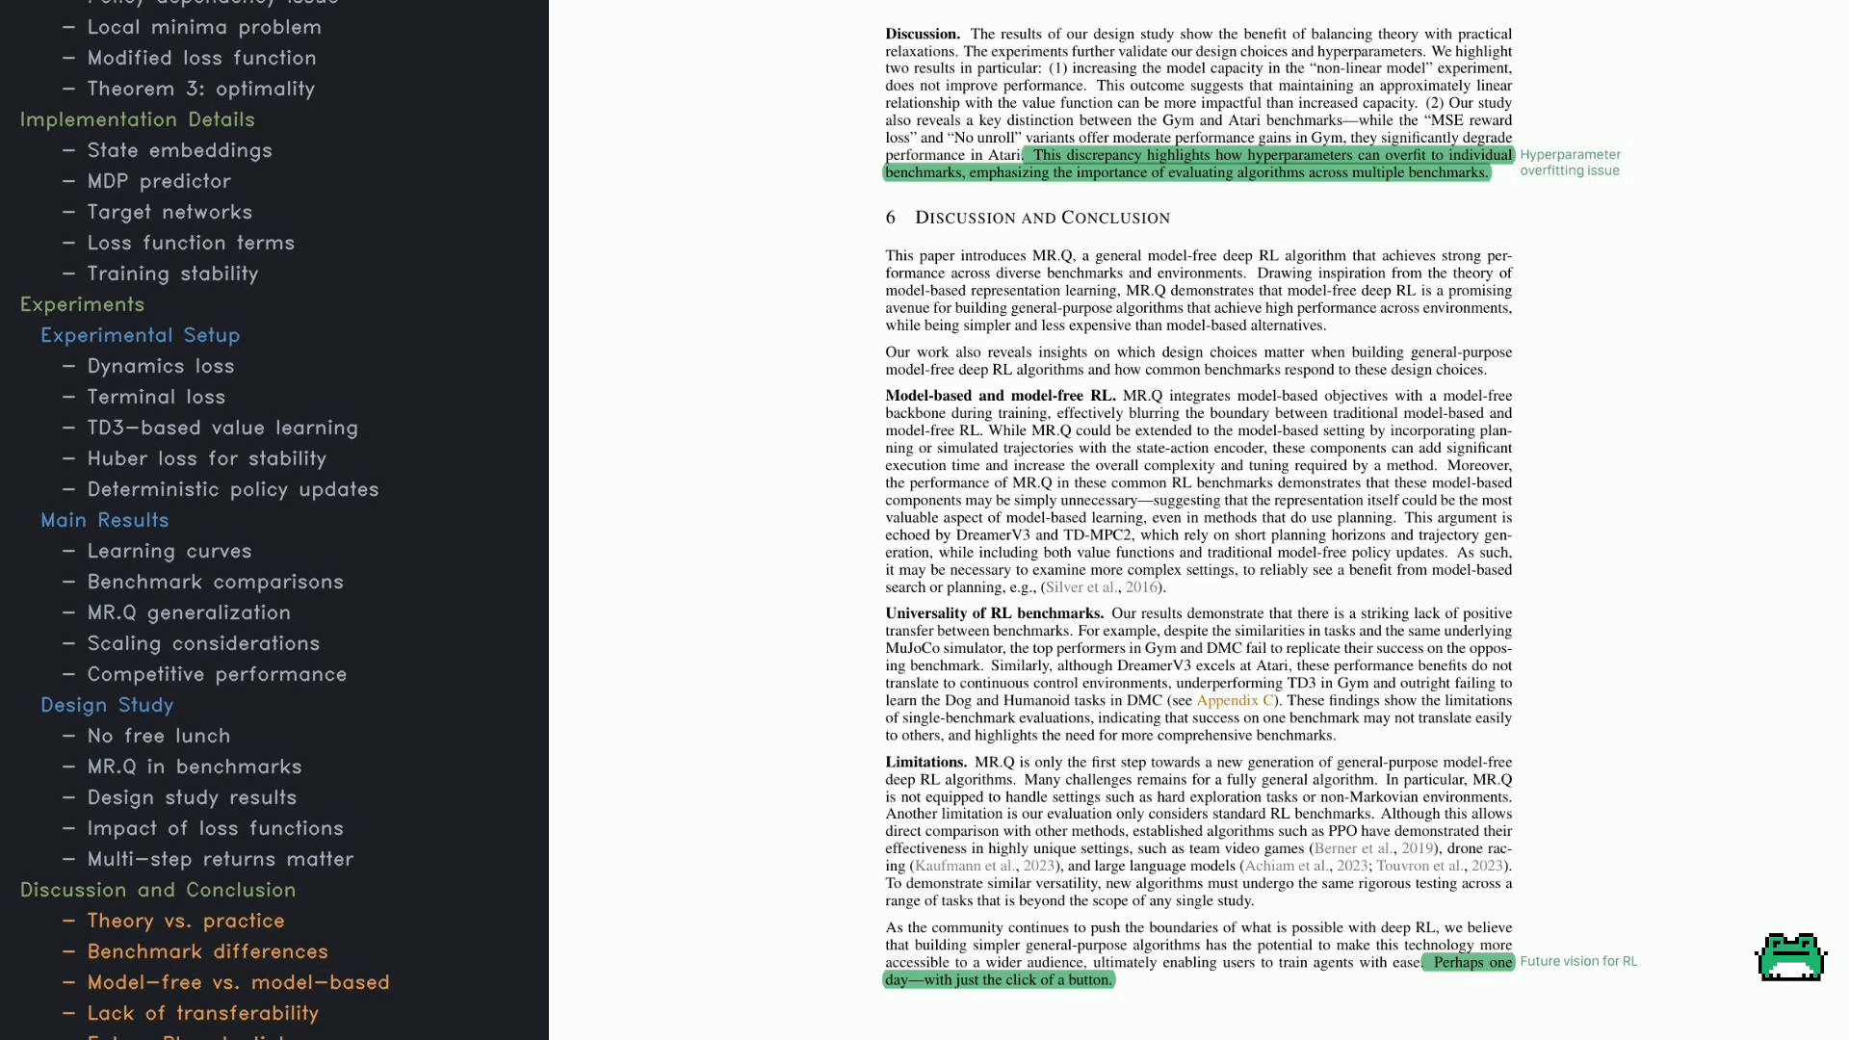
pyautogui.scroll(-3)
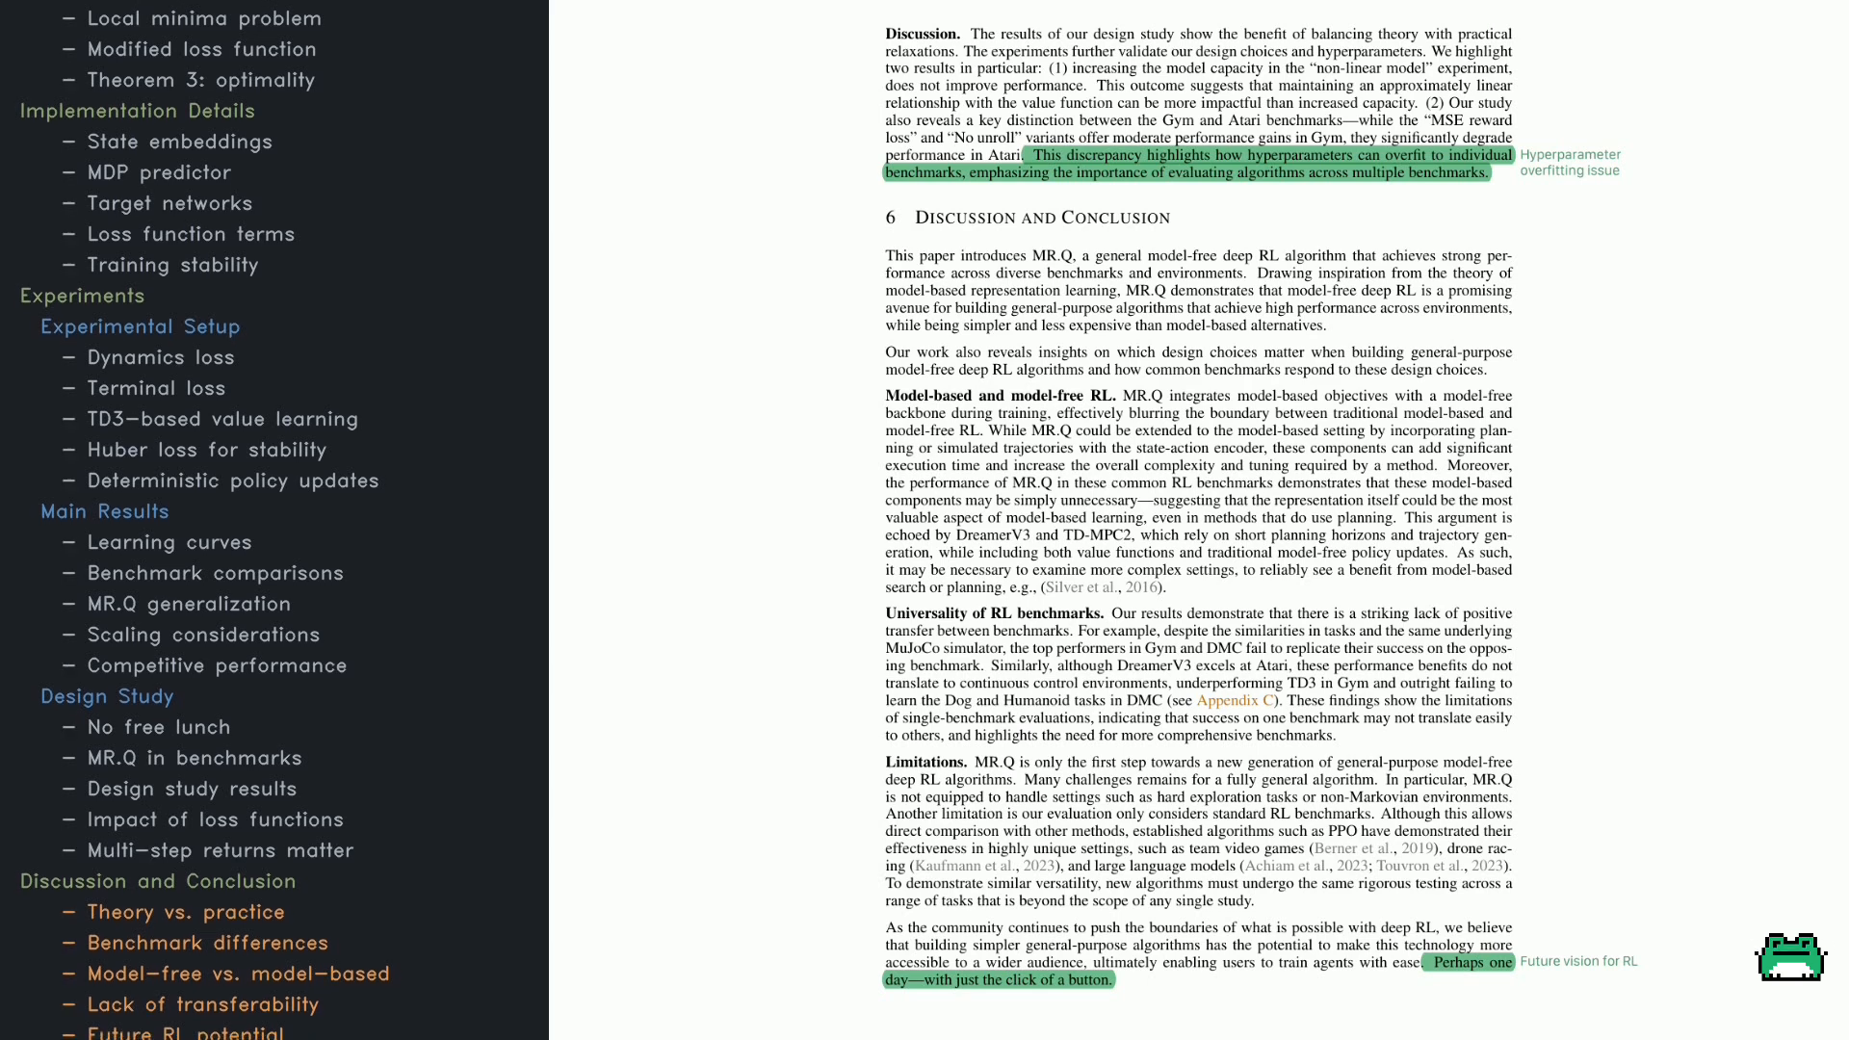